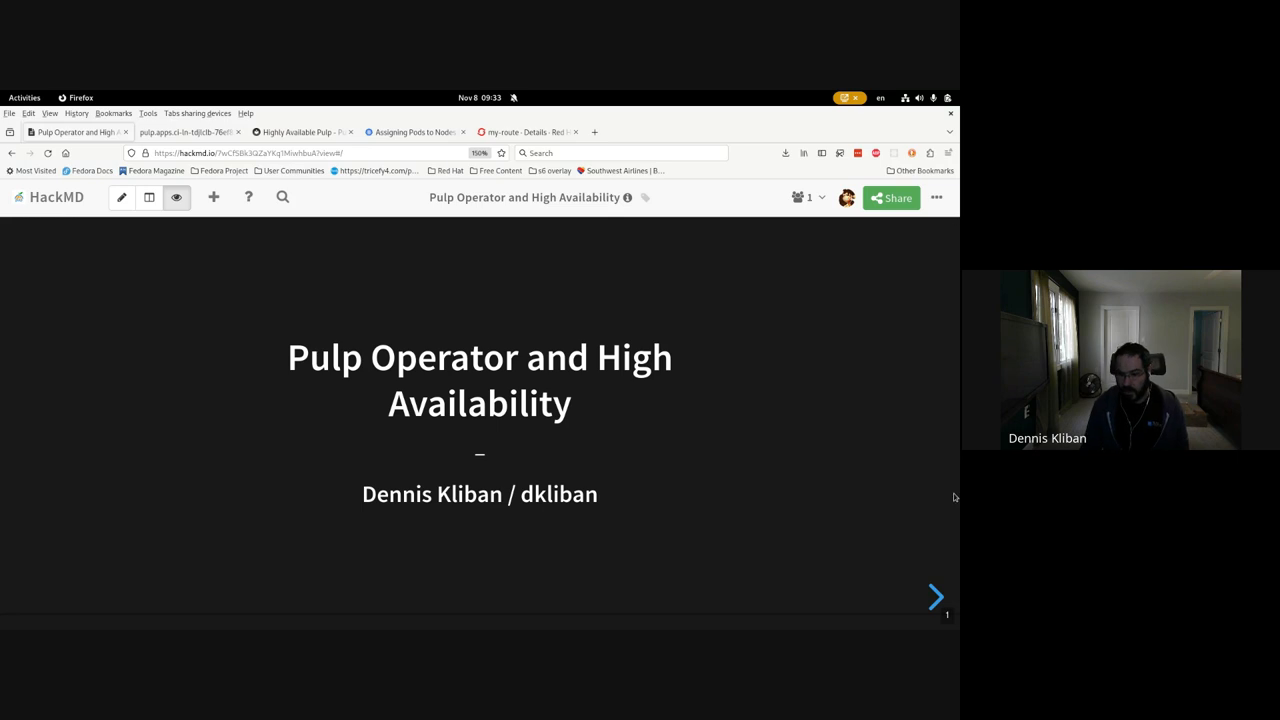
Step: Advance the slideshow from the title slide to the Agenda slide
click(936, 596)
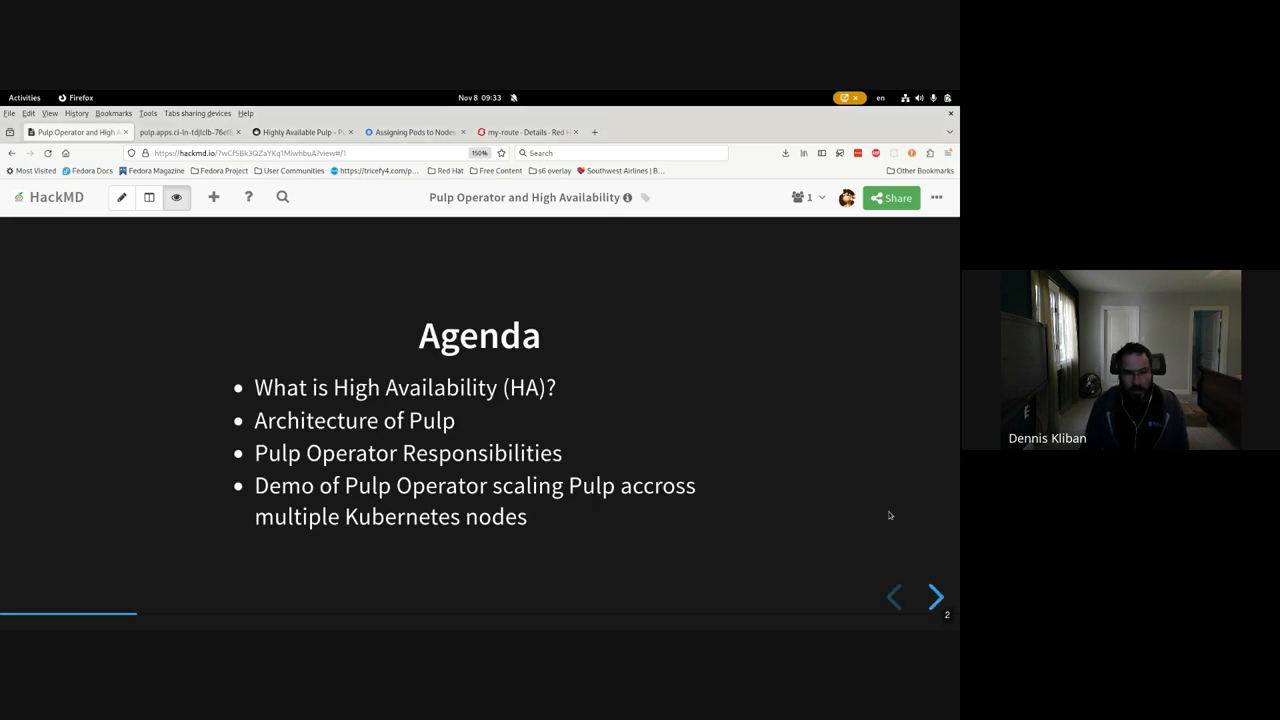
mouse_move(936, 518)
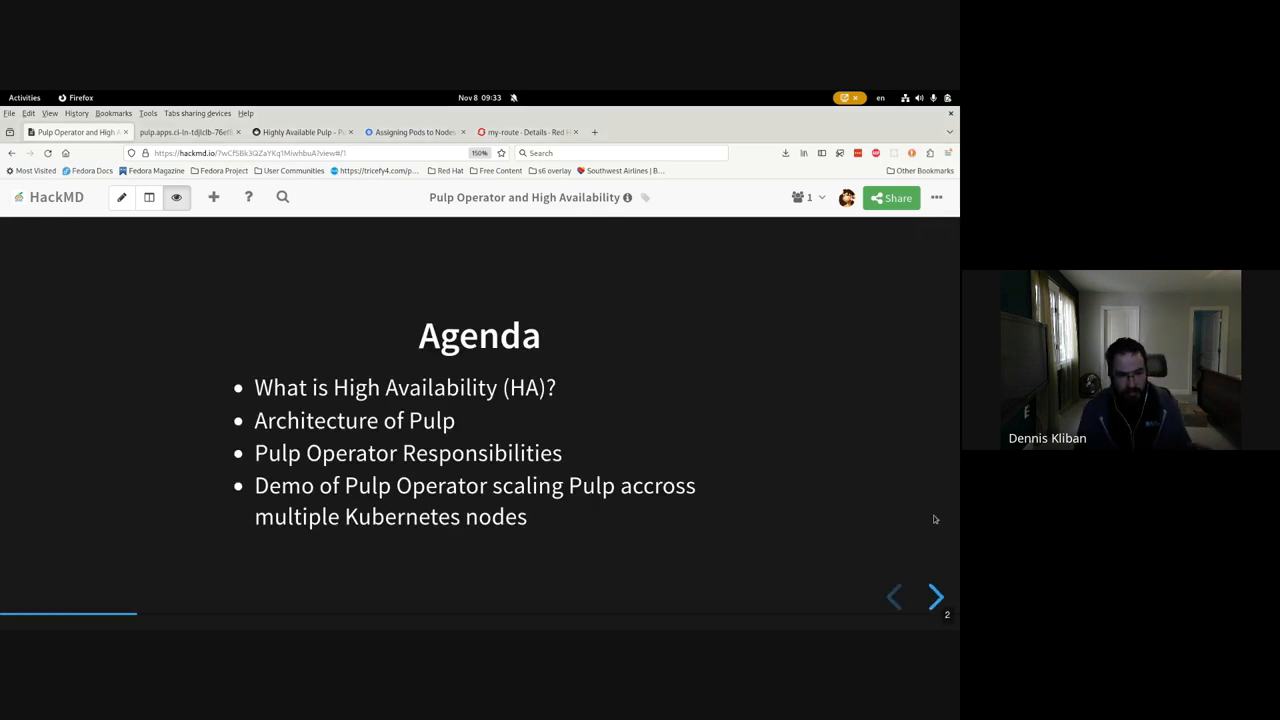
mouse_move(770, 496)
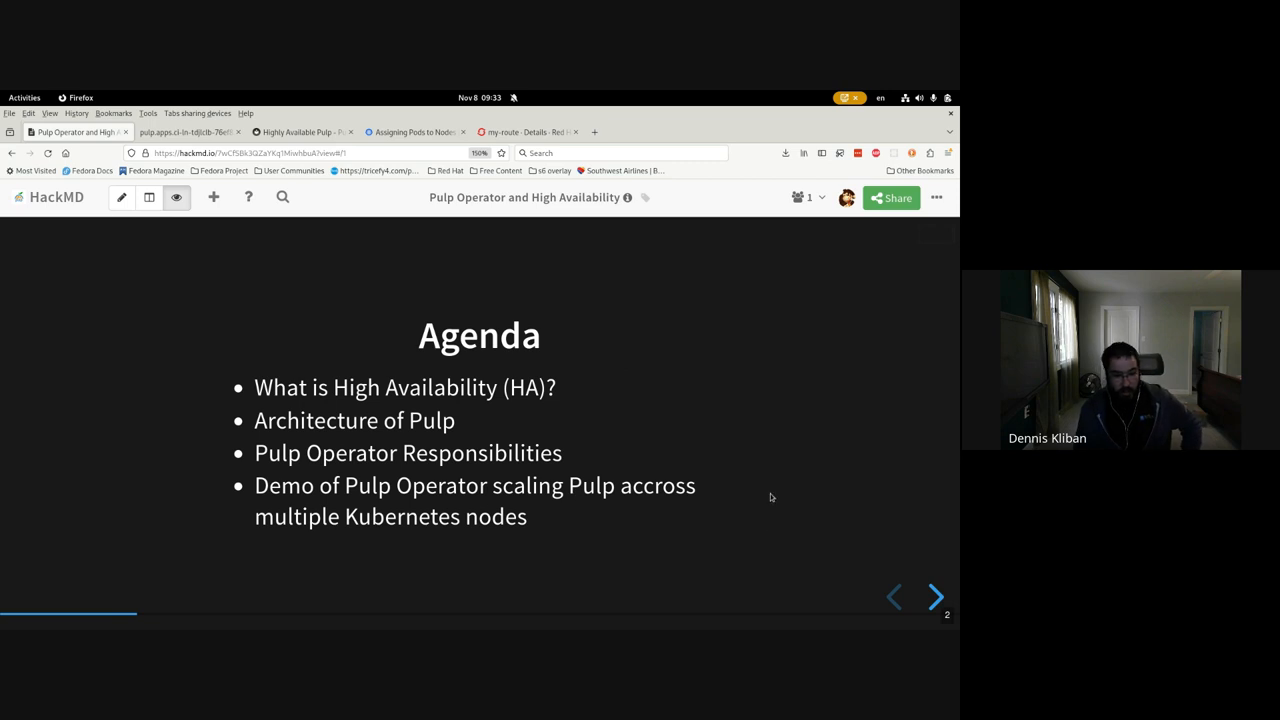
mouse_move(780, 444)
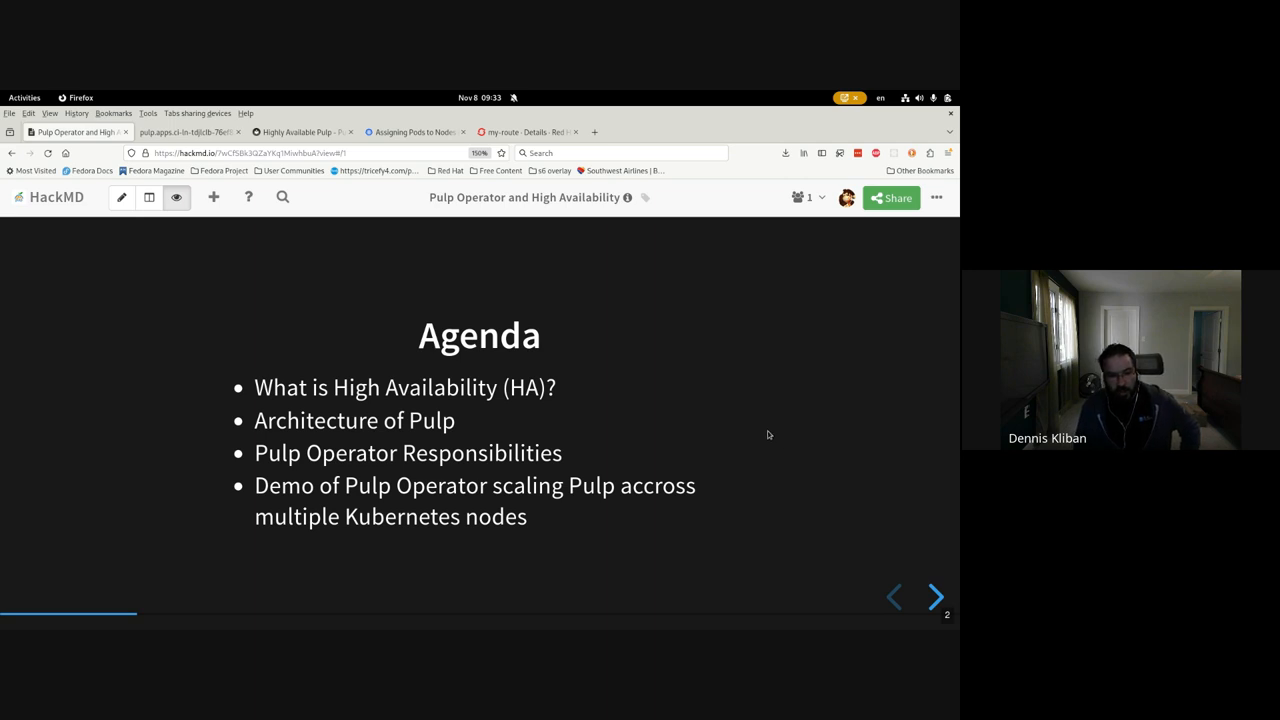
mouse_move(764, 424)
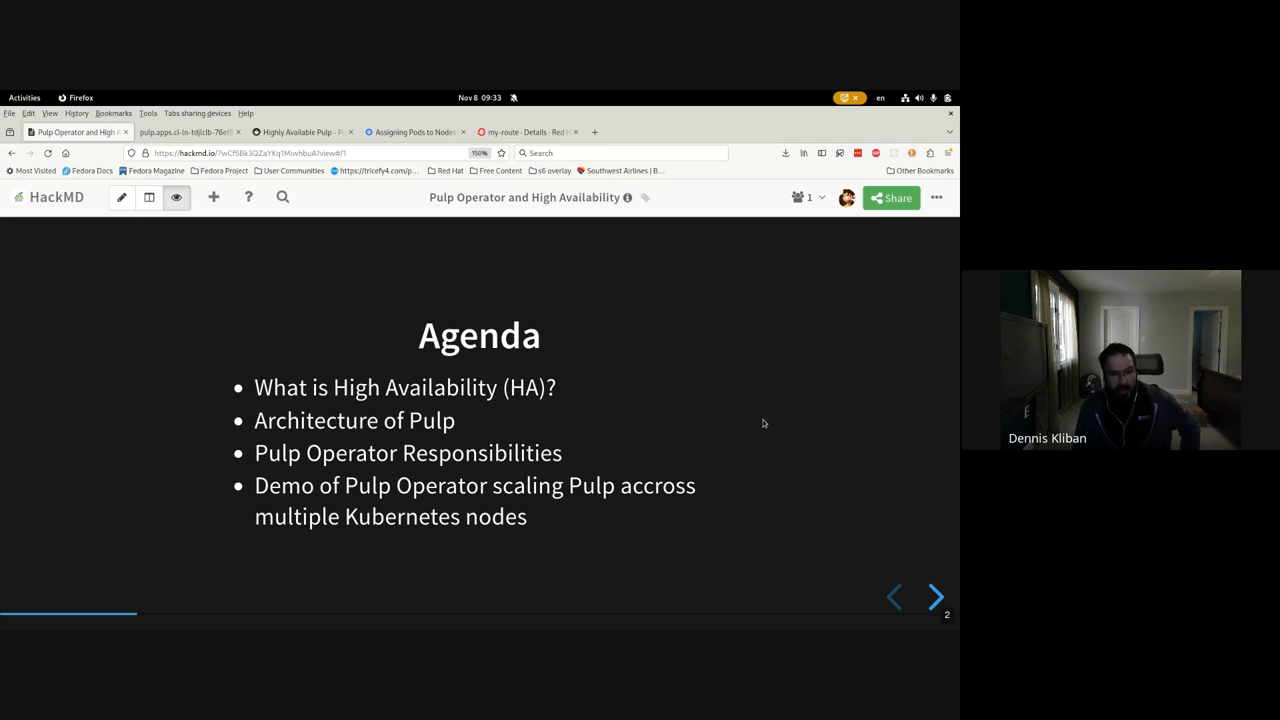
mouse_move(772, 440)
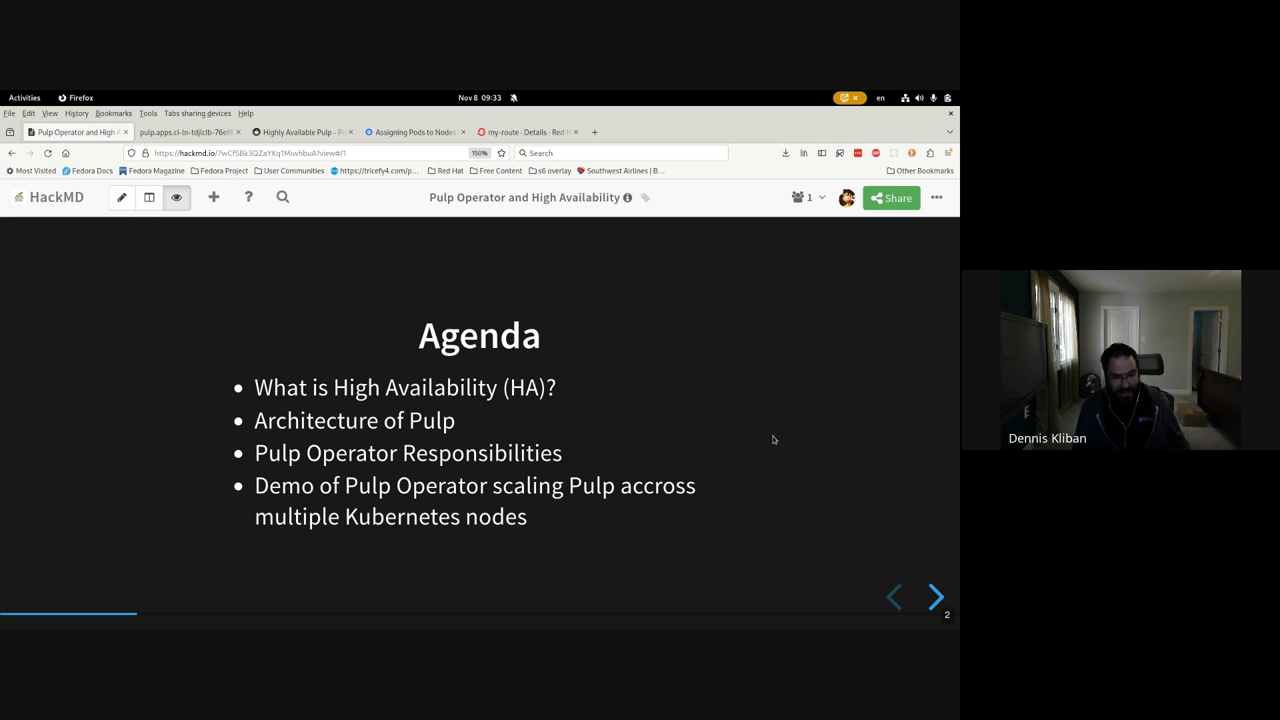
mouse_move(770, 440)
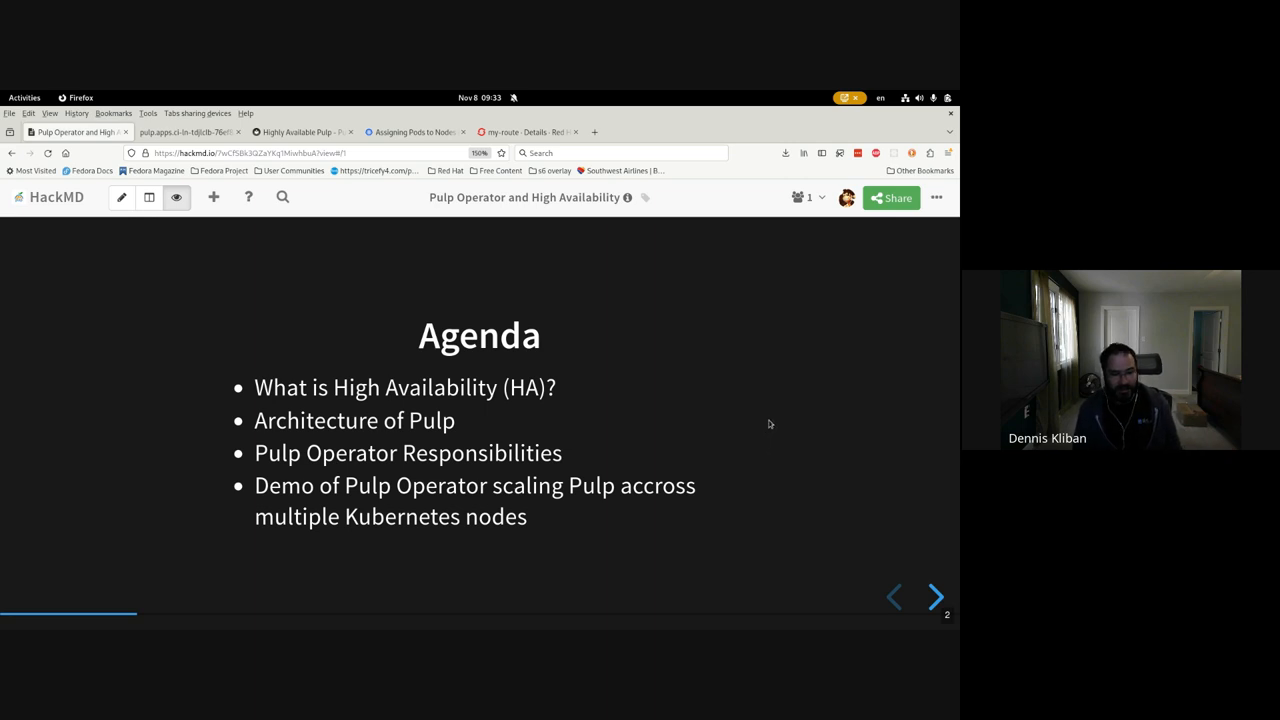
mouse_move(748, 456)
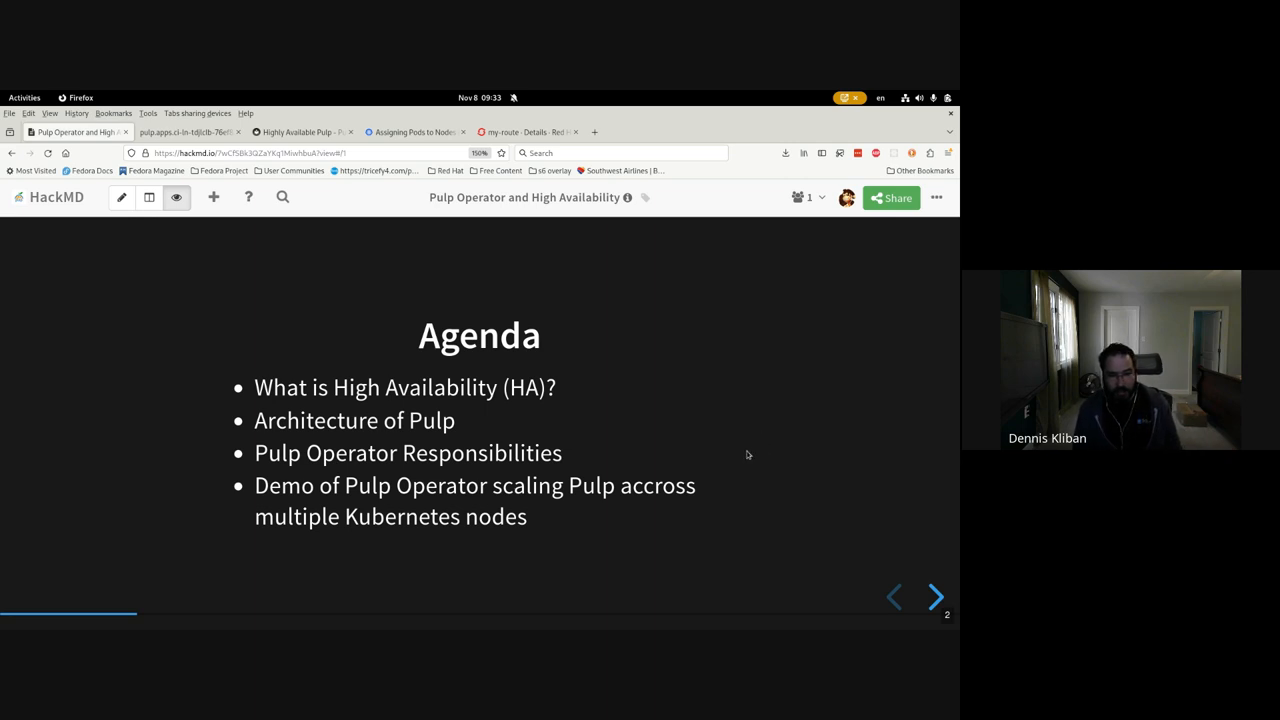
mouse_move(754, 444)
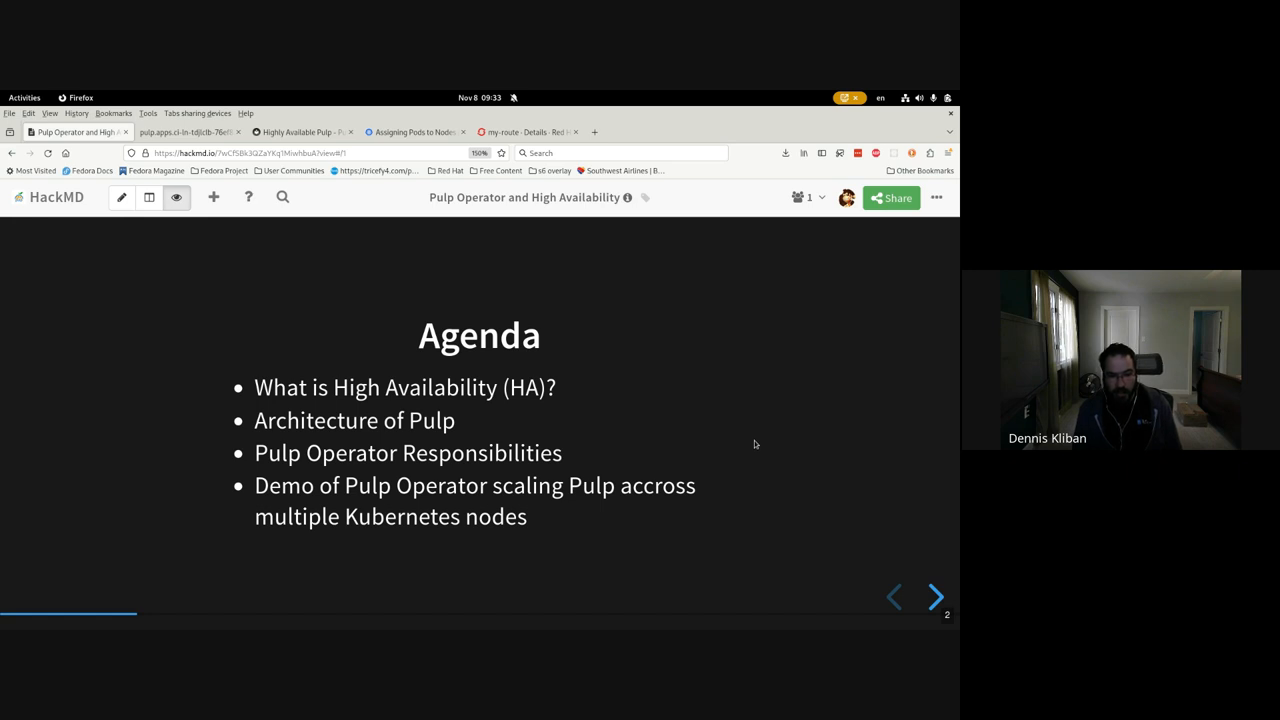
mouse_move(896, 546)
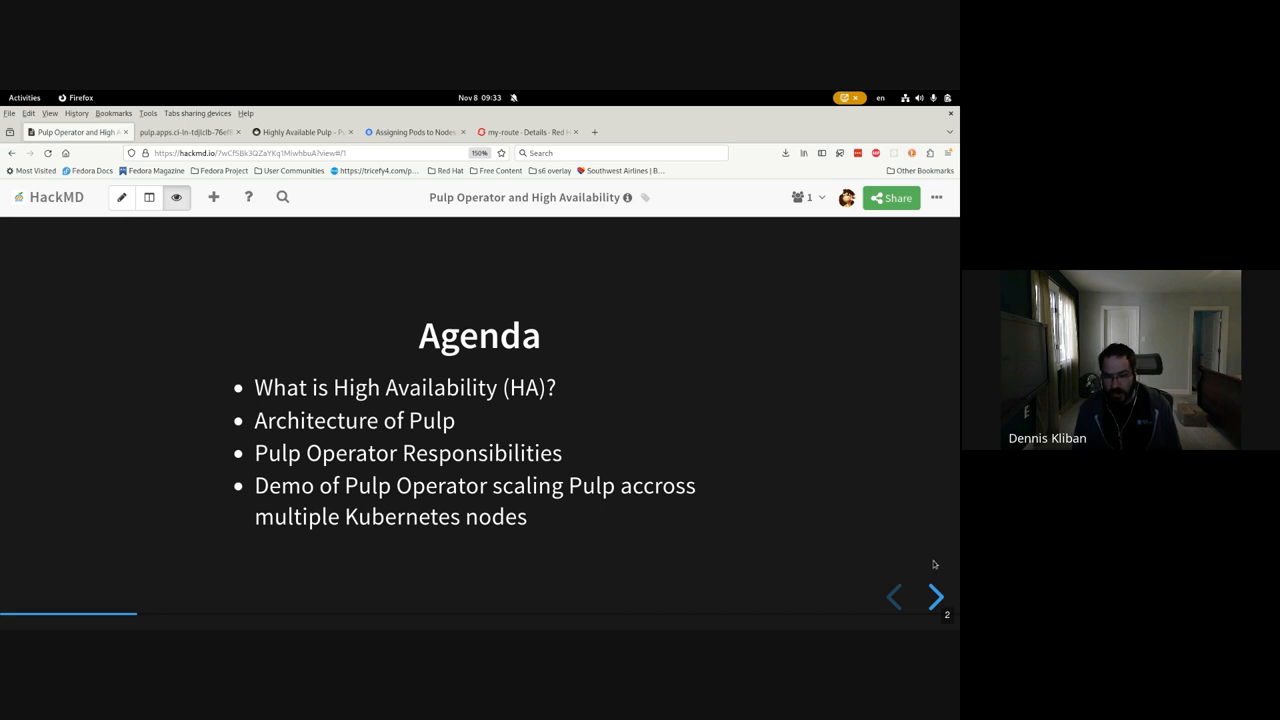
Step: Advance to the 'What is High Availability?' slide with SLO and SLI bullets
click(936, 596)
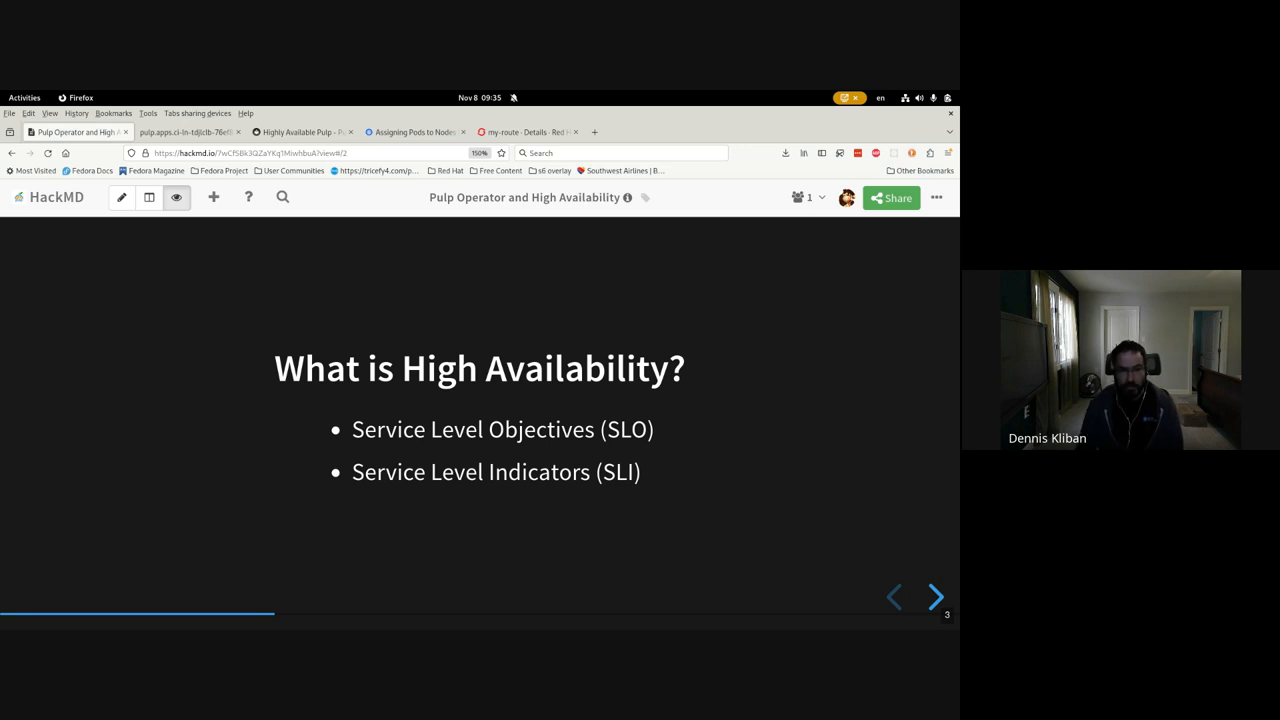
Step: Advance to the Pulp Architecture slide showing the component diagram
click(936, 596)
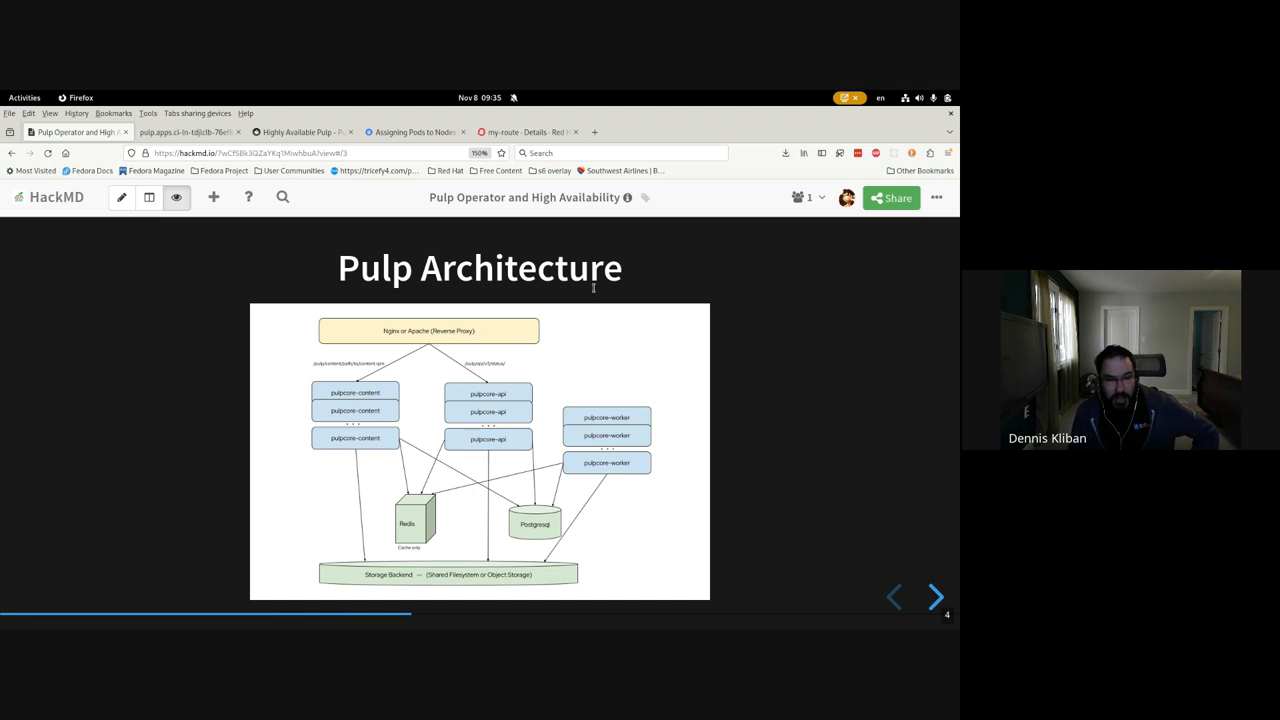
mouse_move(628, 432)
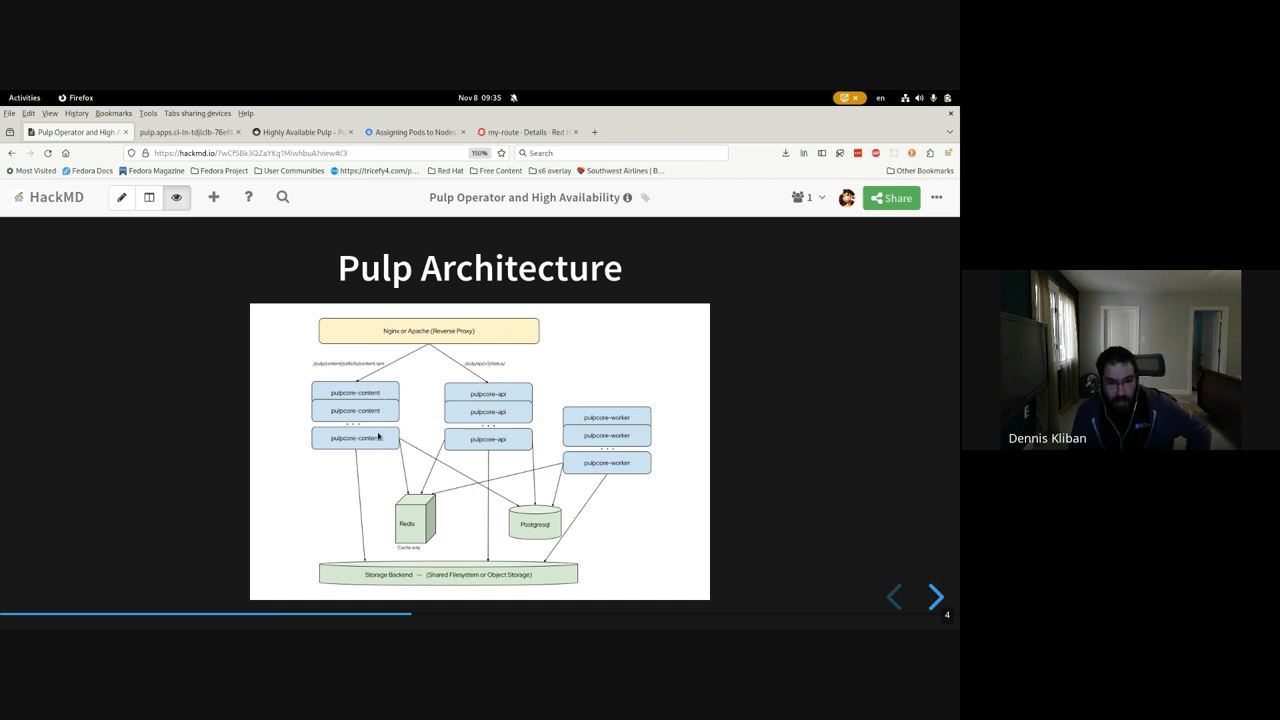
mouse_move(496, 428)
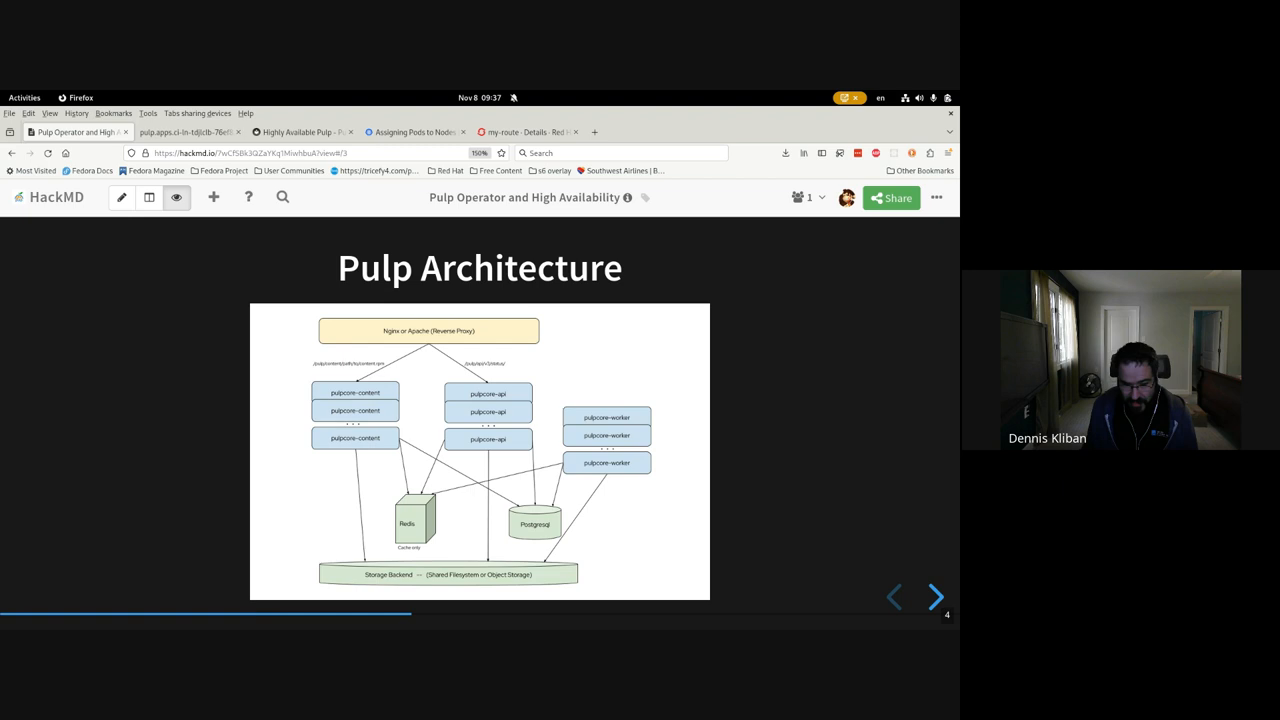
mouse_move(648, 498)
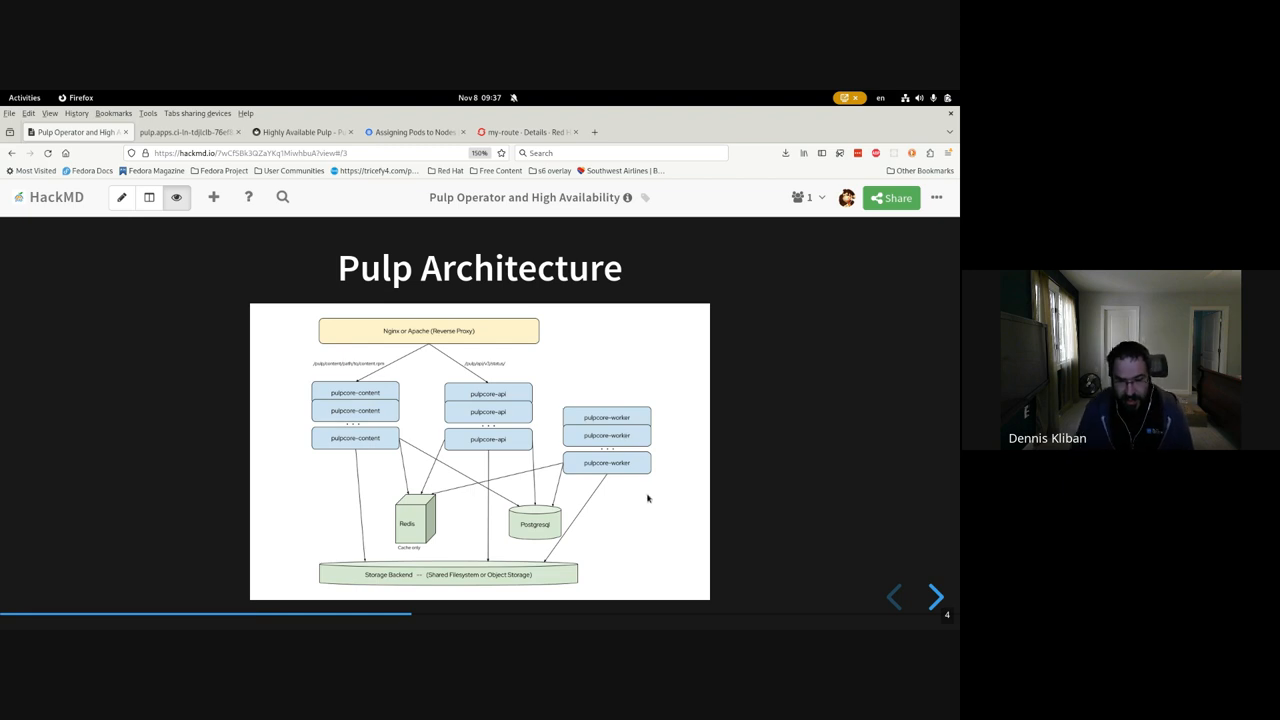
mouse_move(244, 560)
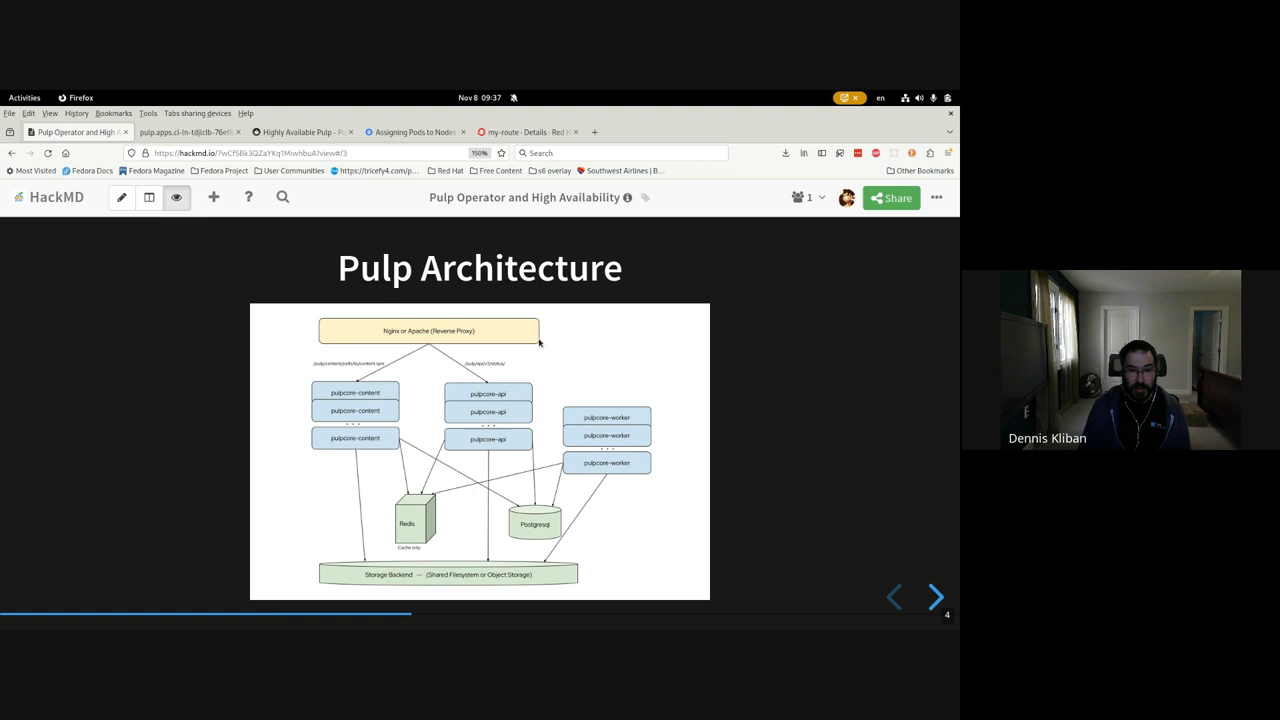
mouse_move(504, 364)
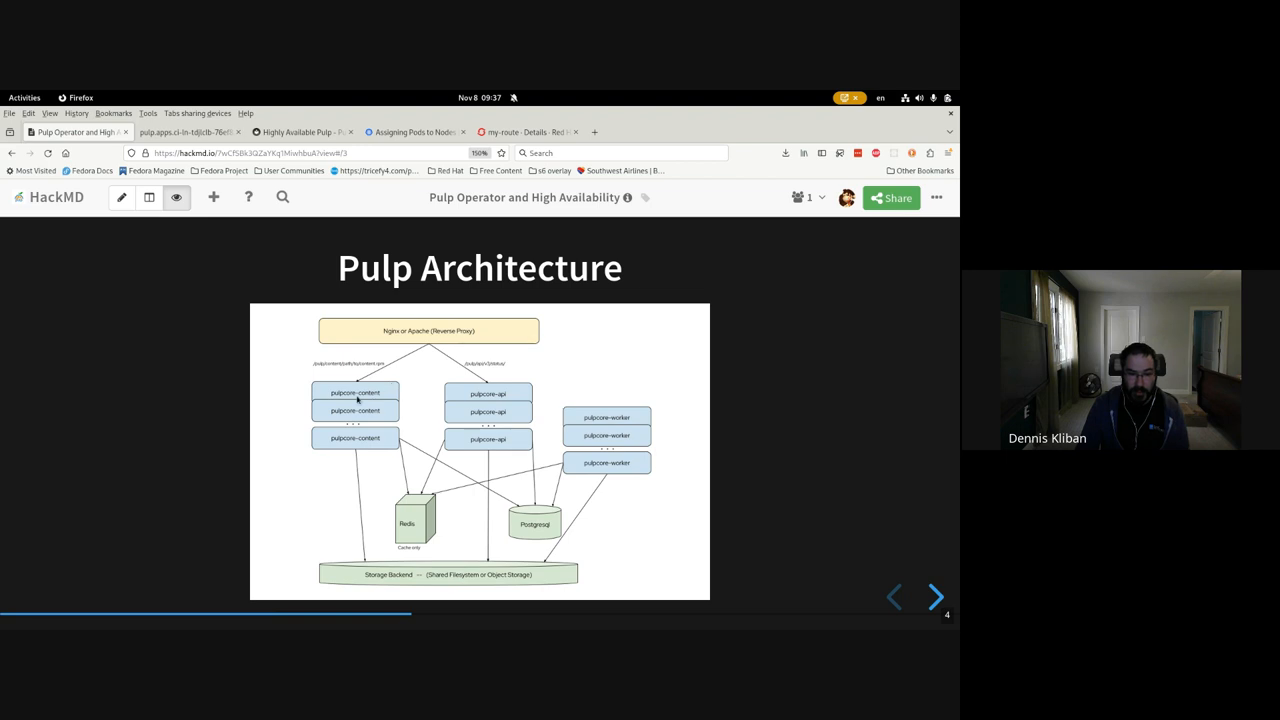
mouse_move(484, 400)
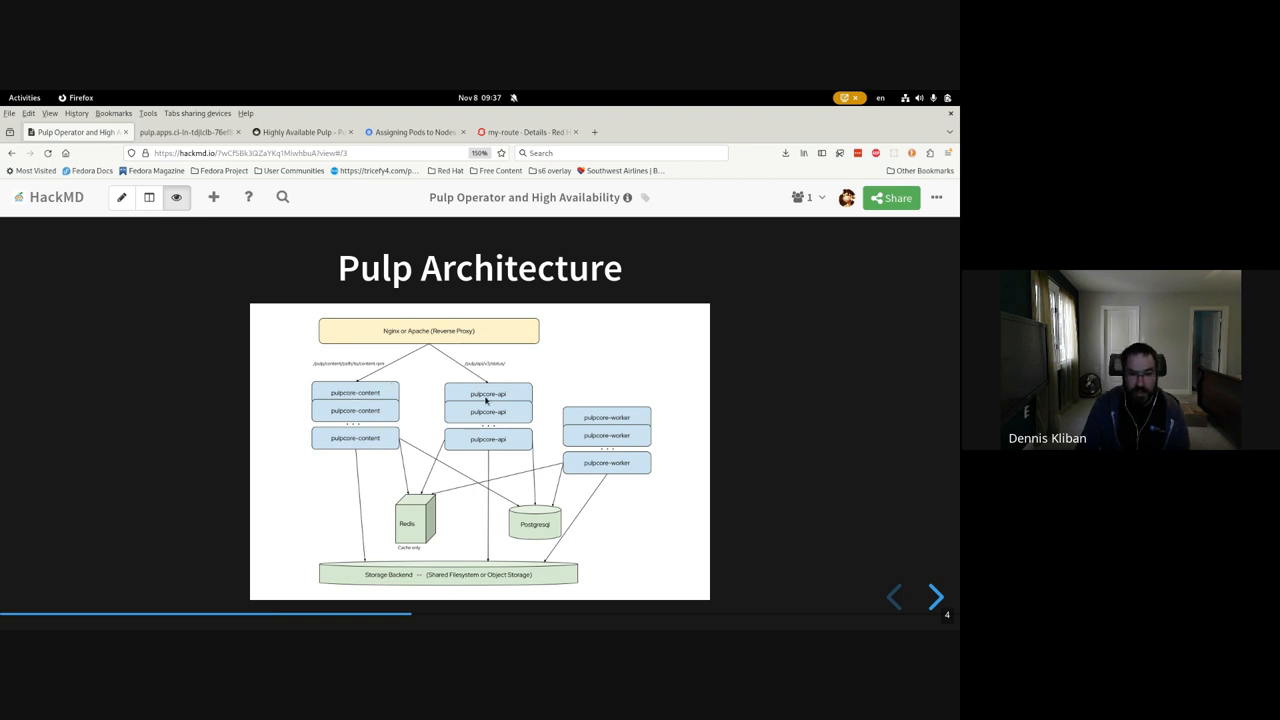
mouse_move(496, 432)
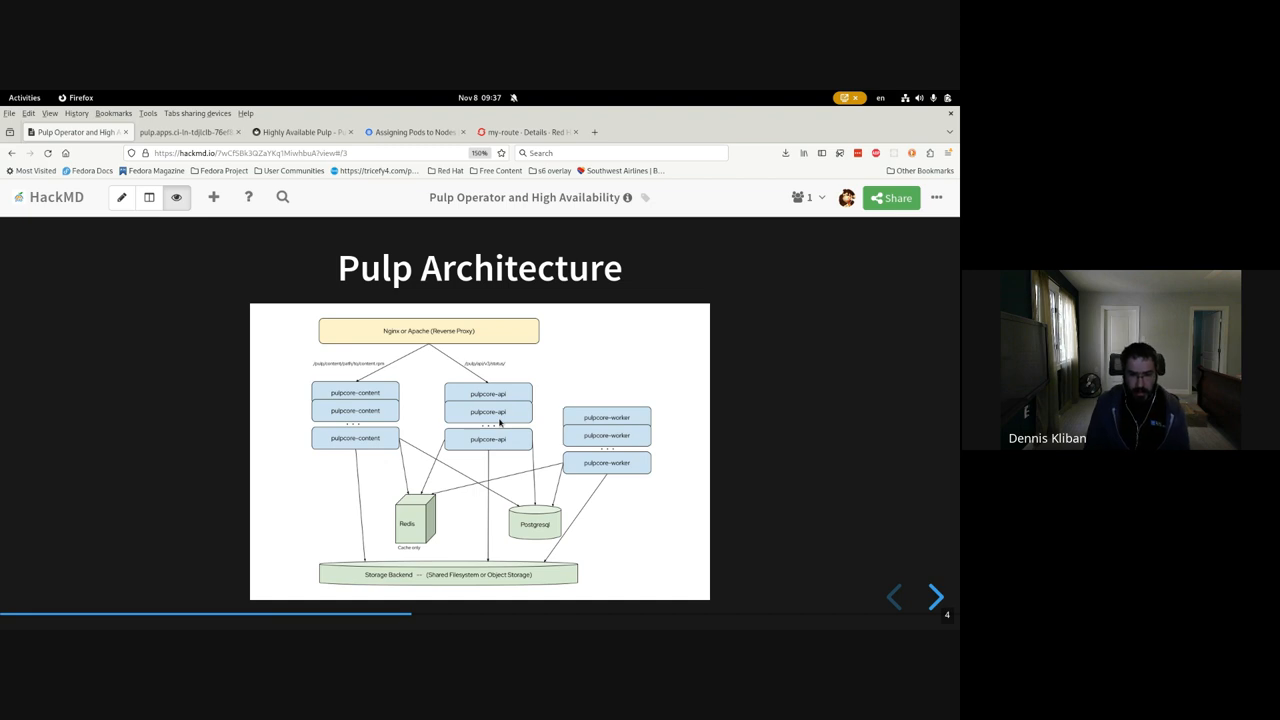
Step: Advance to the Pulp Operator Responsibilities slide listing api, content and workers
click(936, 596)
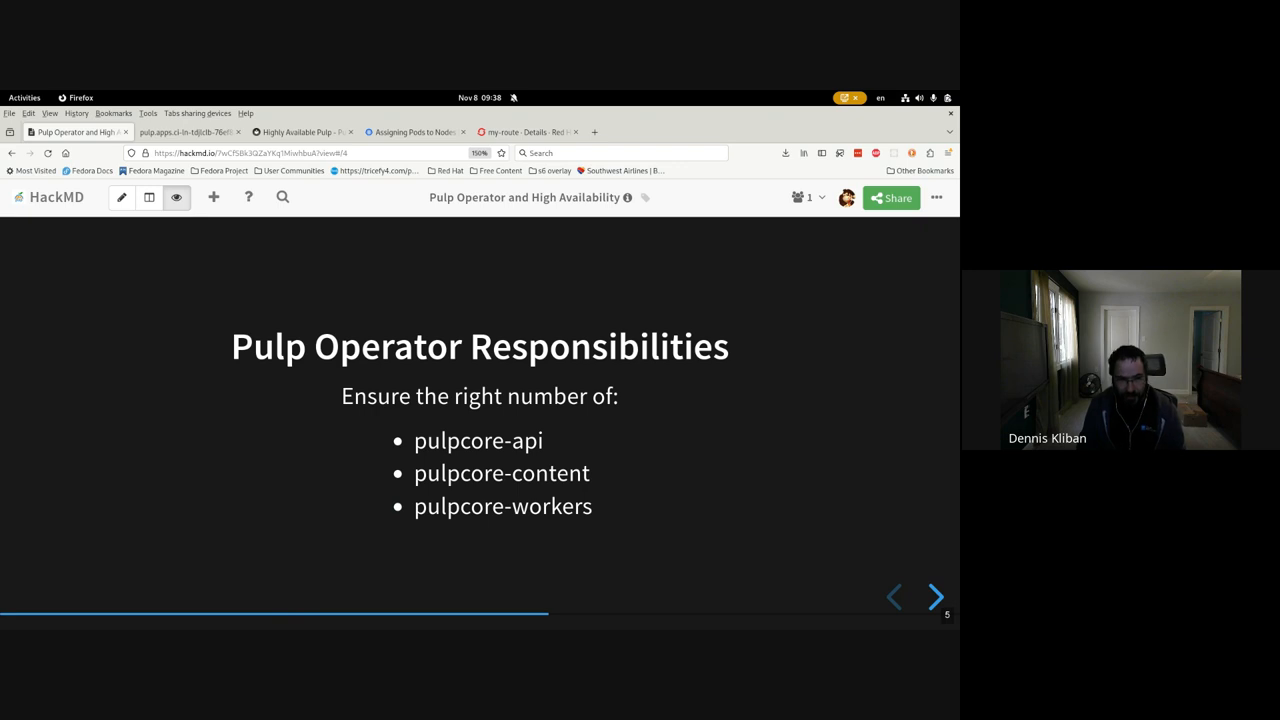
Step: Advance to the 'What the operator DOES NOT do' slide listing non-HA components
click(936, 596)
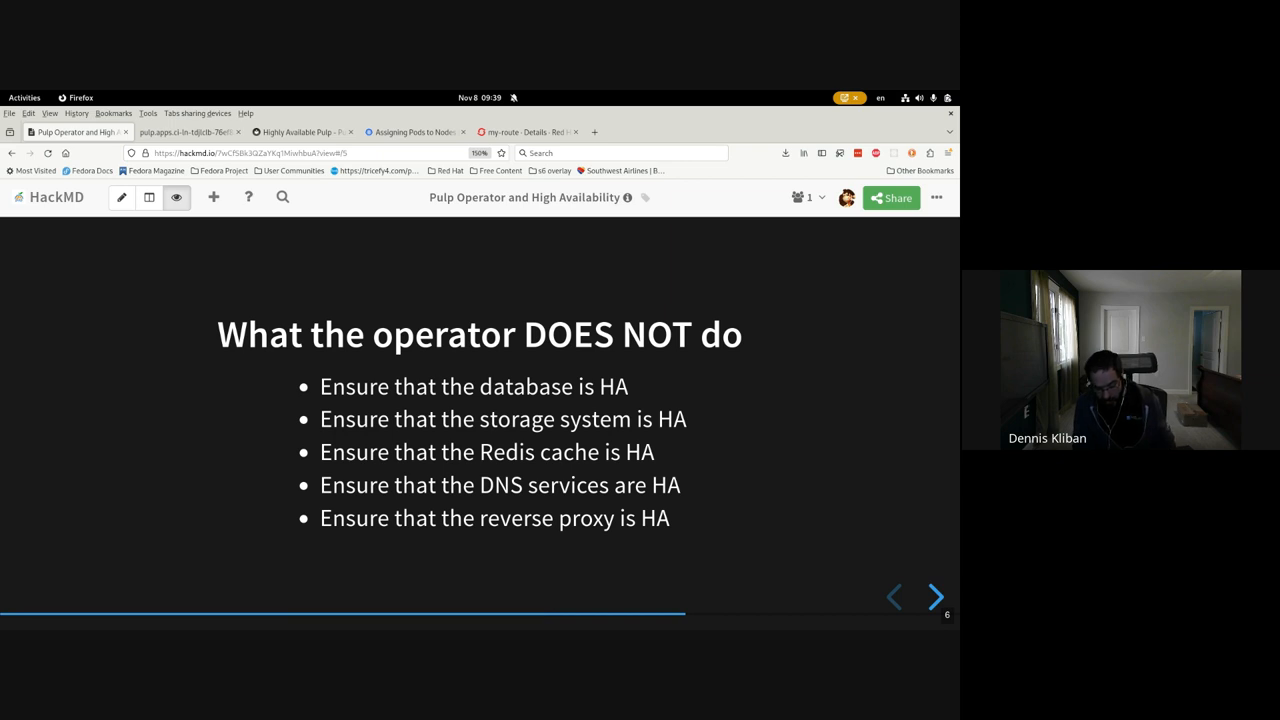
Step: Advance to the Demo slide and switch to the Terminal demo session via Activities
click(936, 596)
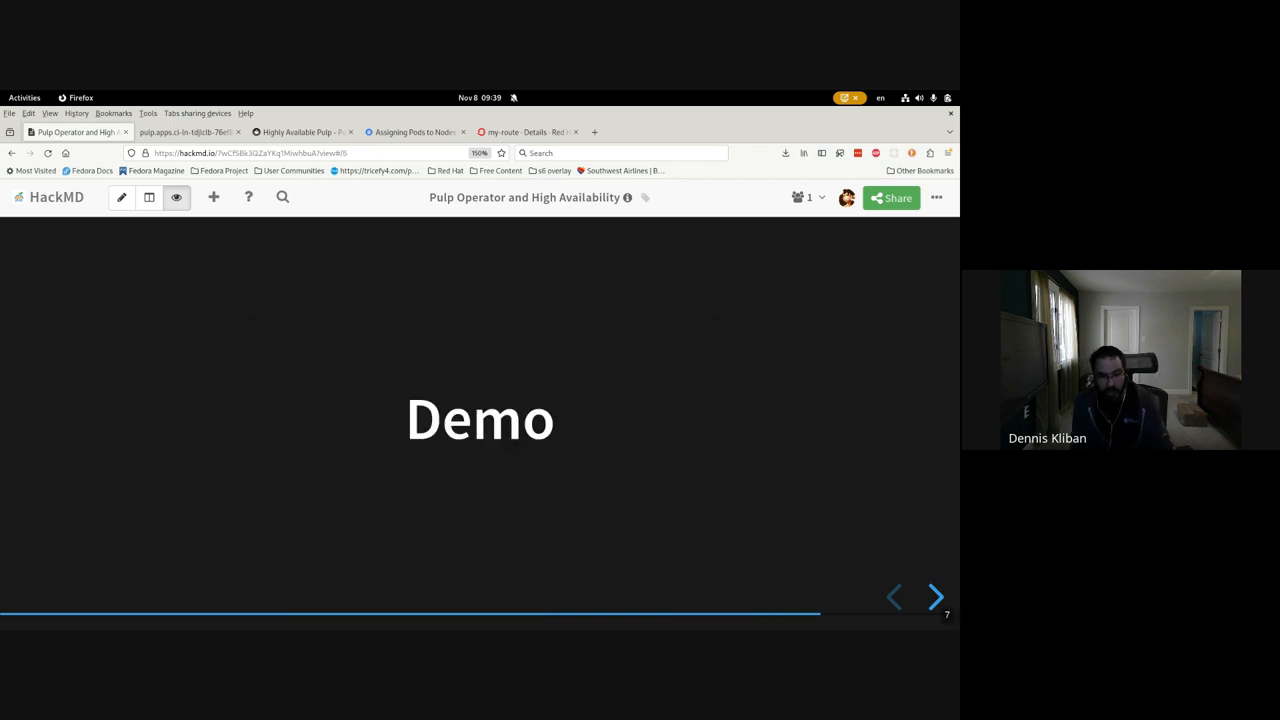
click(936, 596)
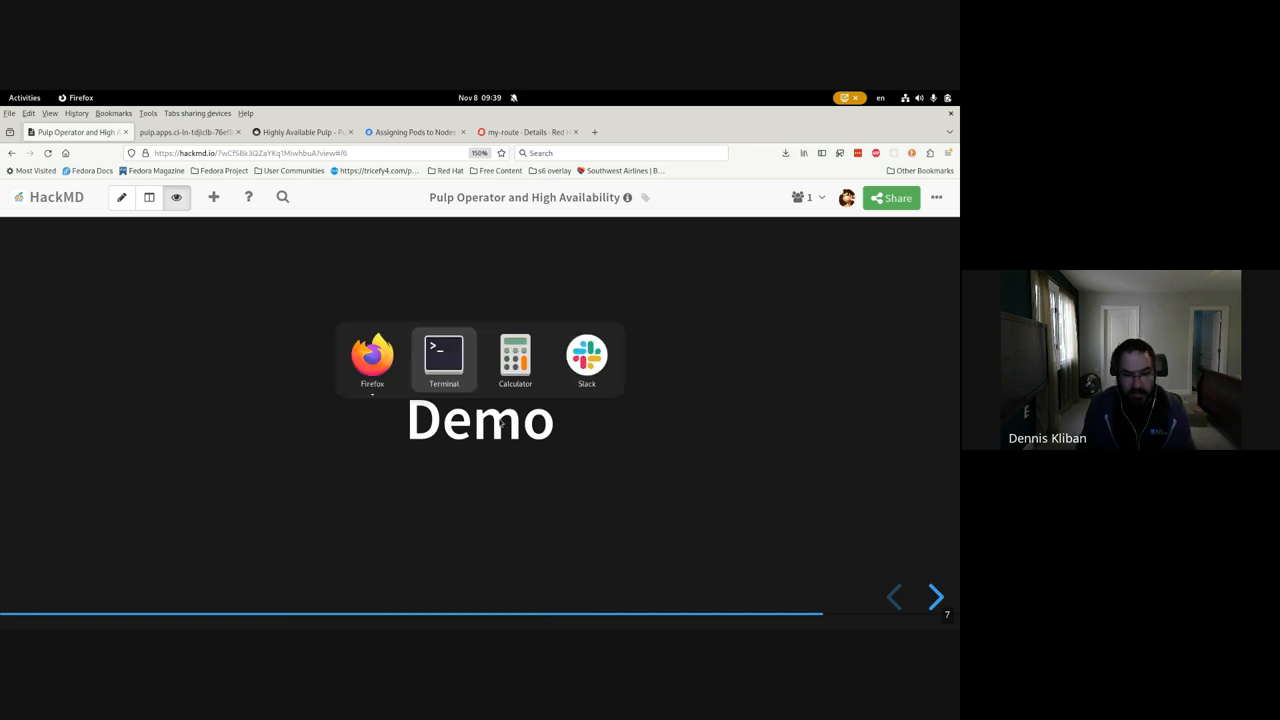
click(444, 358)
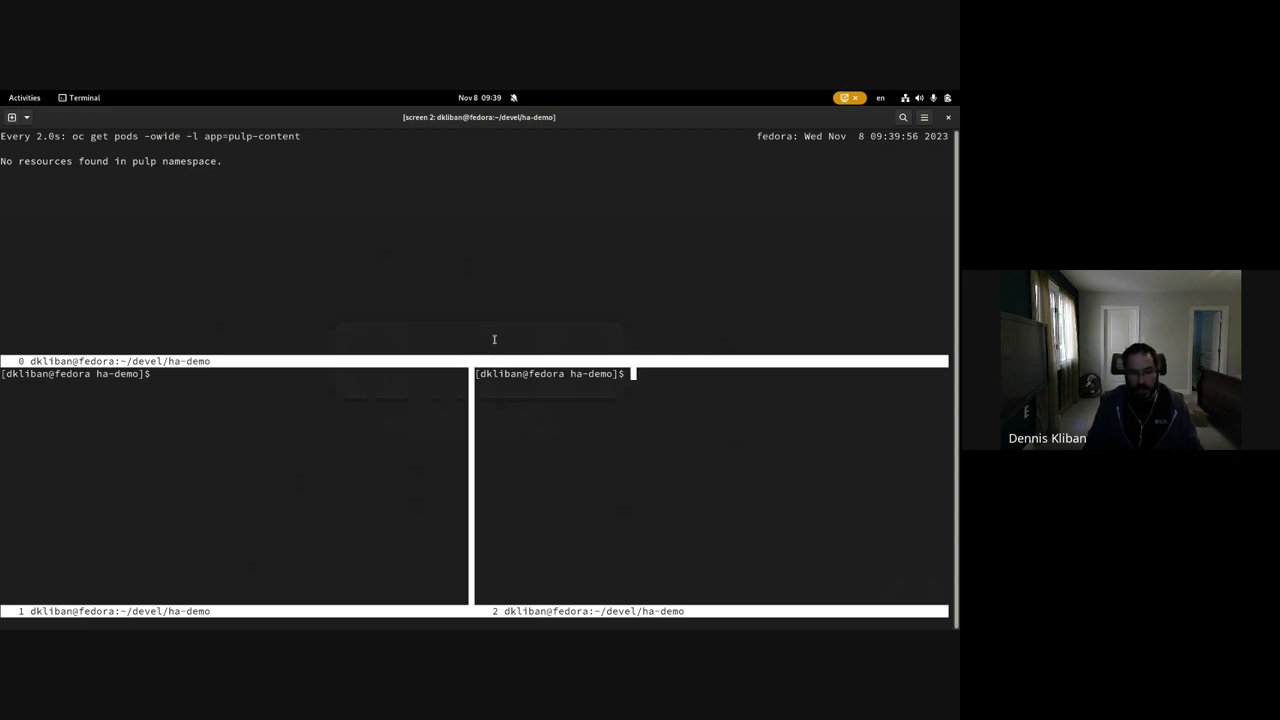
mouse_move(500, 336)
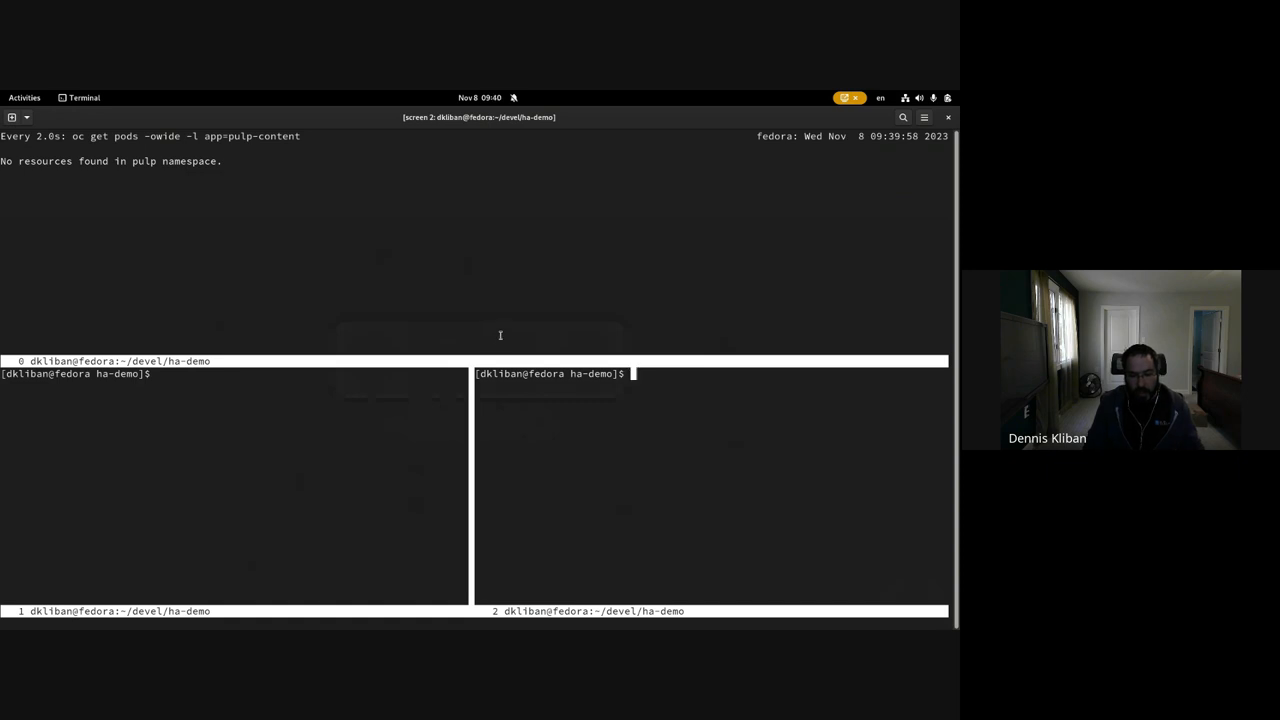
mouse_move(532, 320)
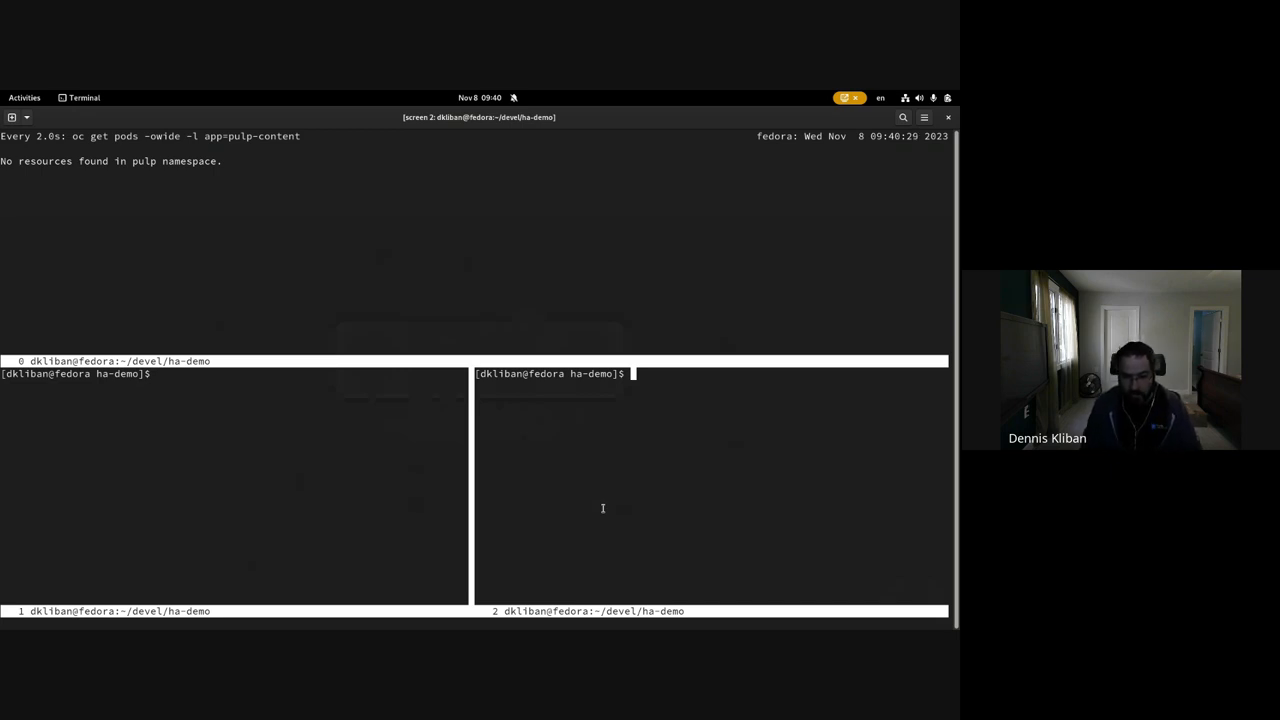
text(vim c)
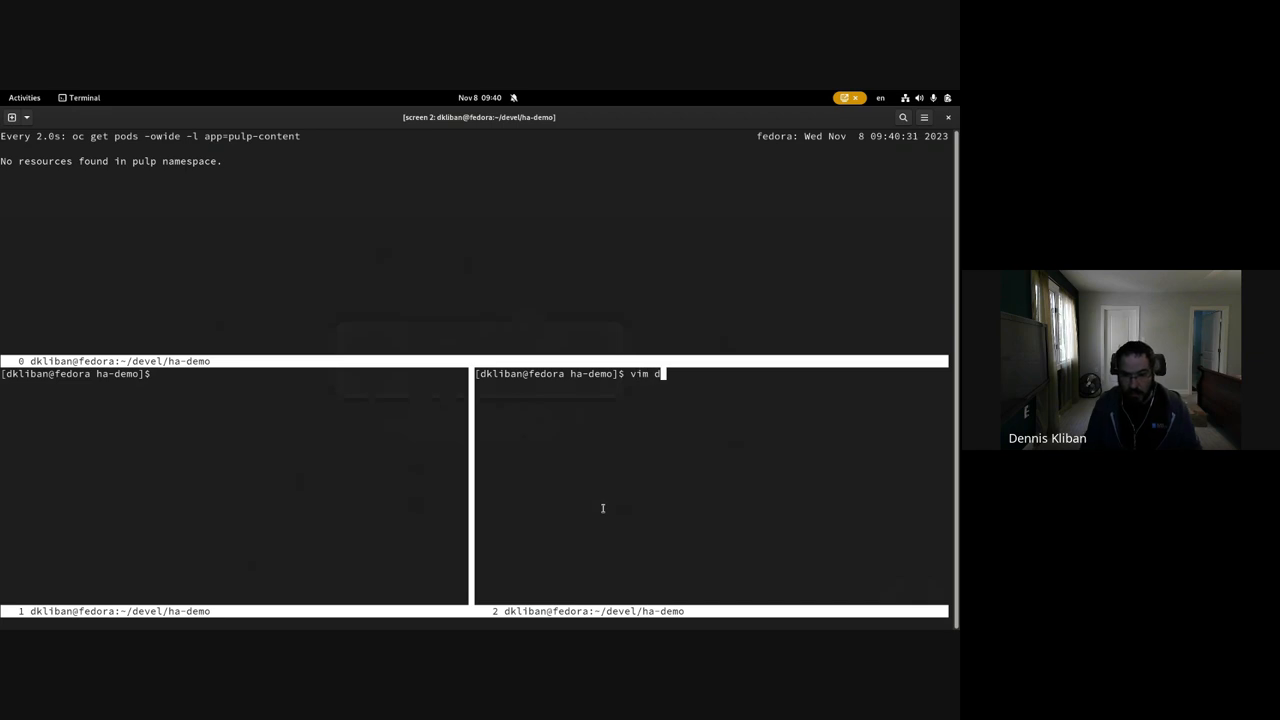
text(d)
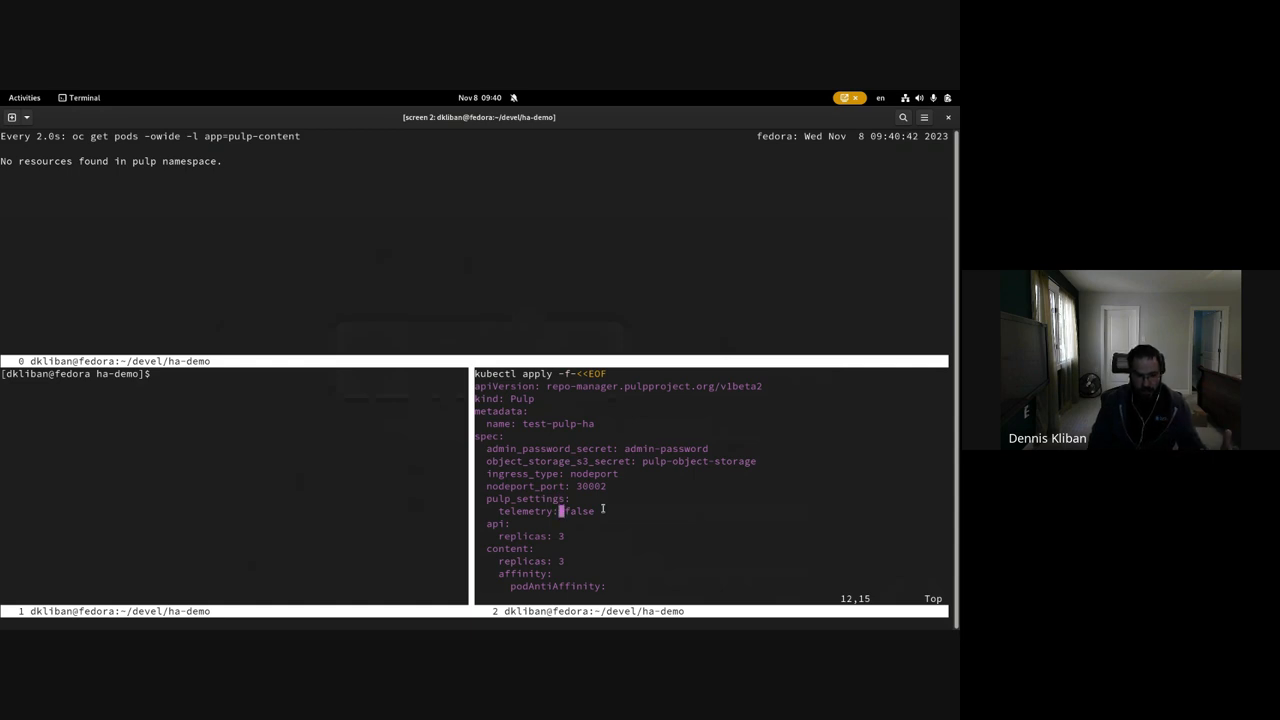
scroll(down, 3)
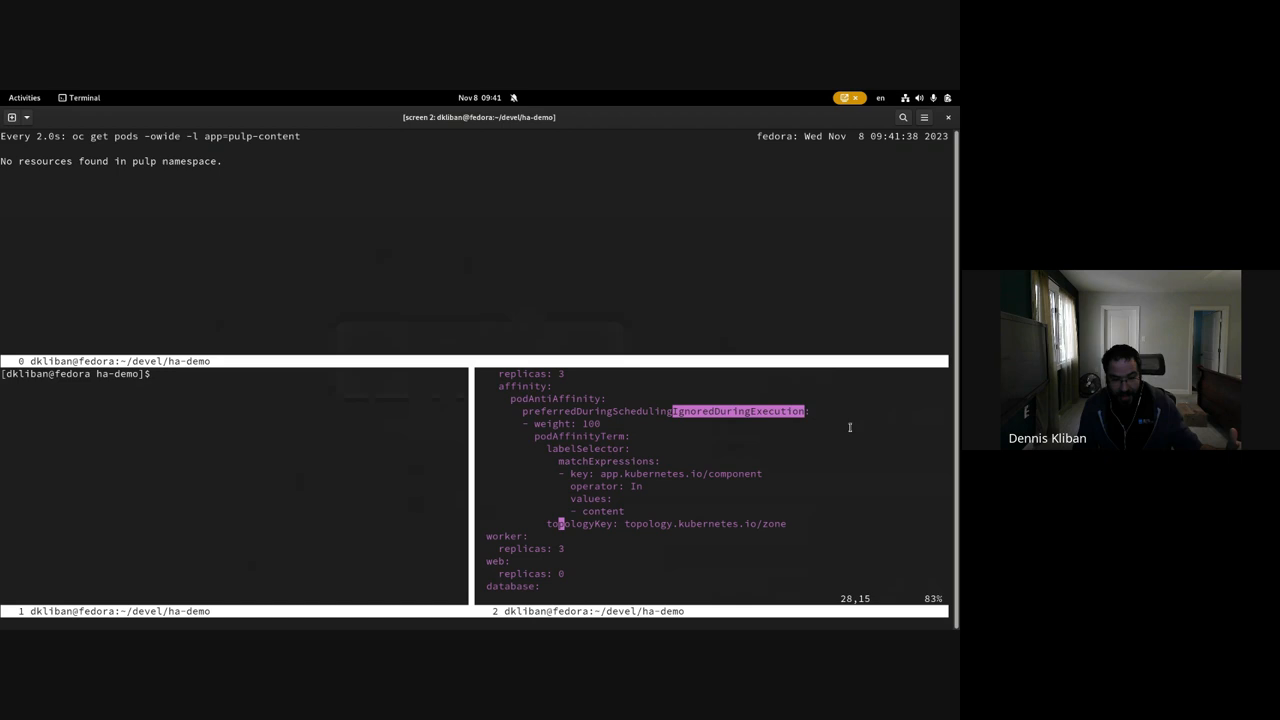
mouse_move(848, 438)
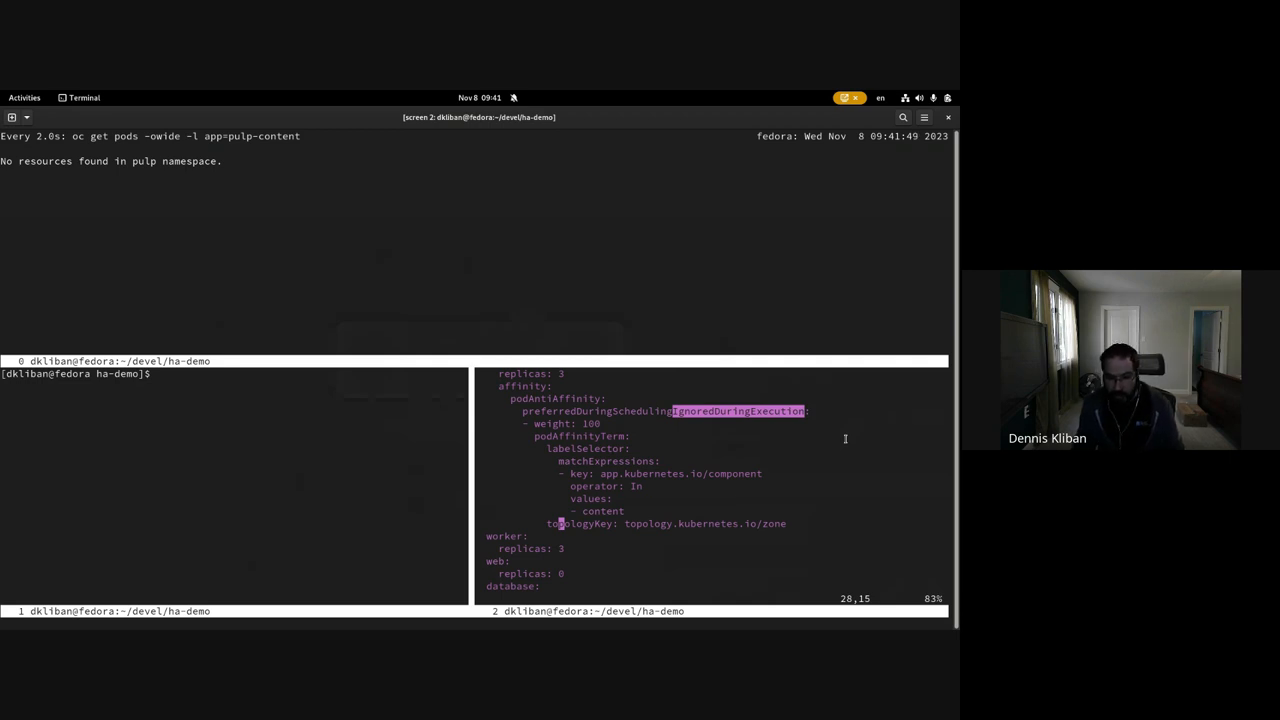
mouse_move(756, 424)
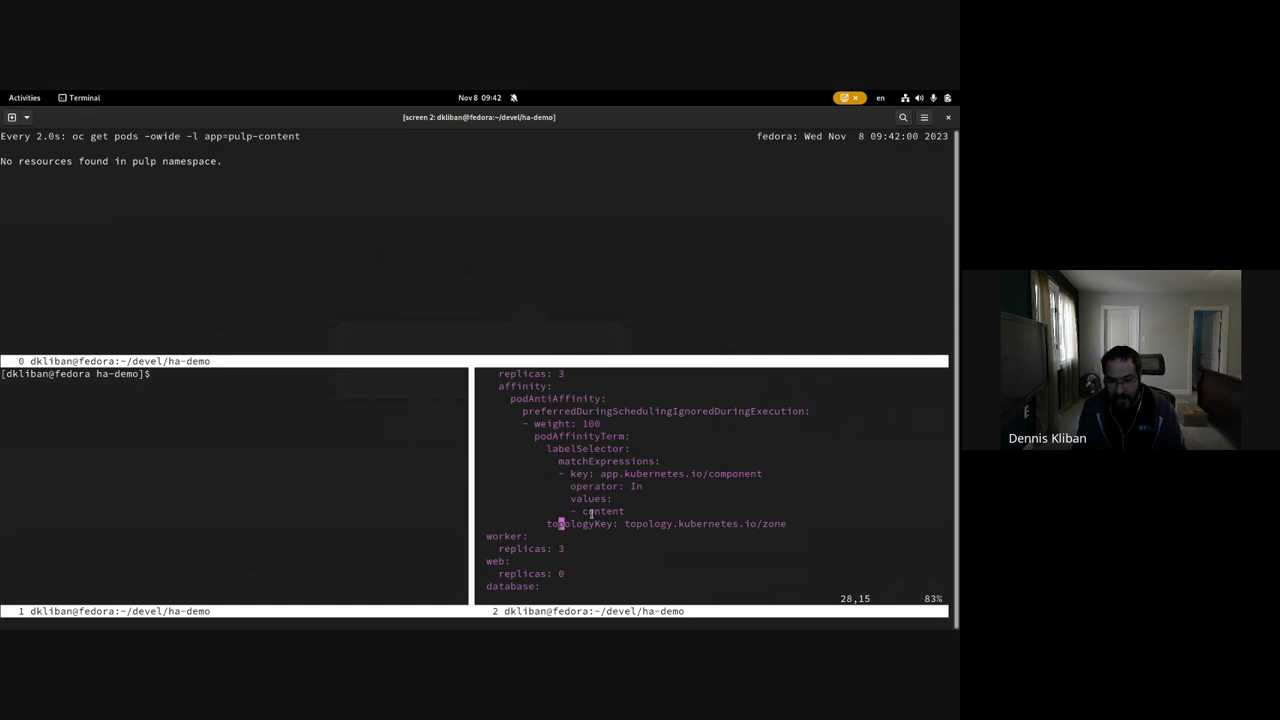
double_click(600, 512)
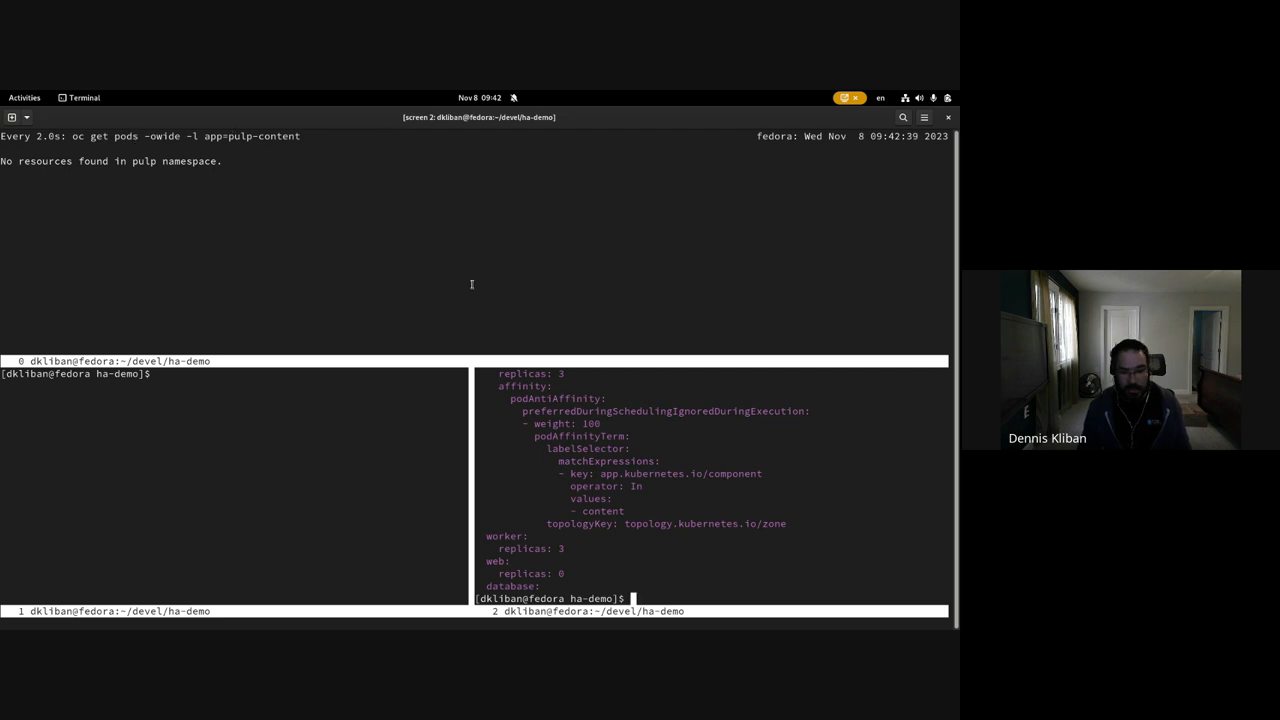
Step: Run ./deploy_pulp_antiaffinity.sh to deploy test-pulp-ha with pods spread across nodes
text(./)
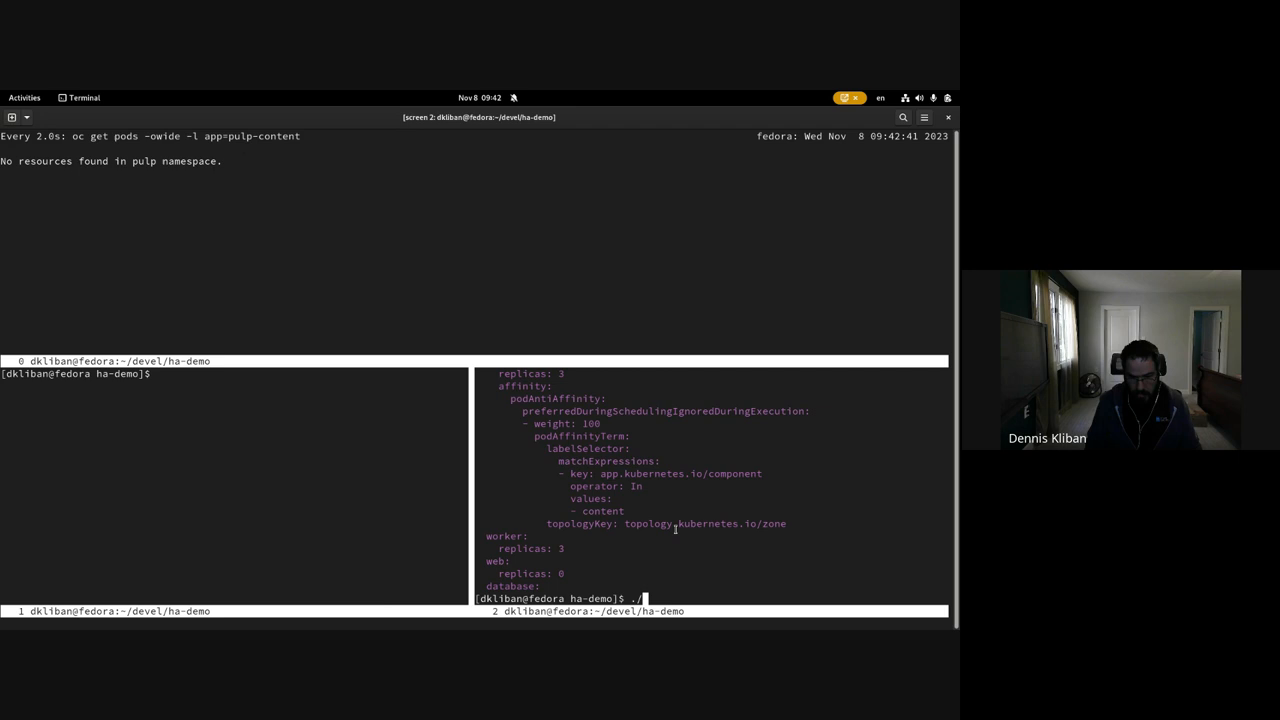
text(deploy_pulp_antiaffinity.sh)
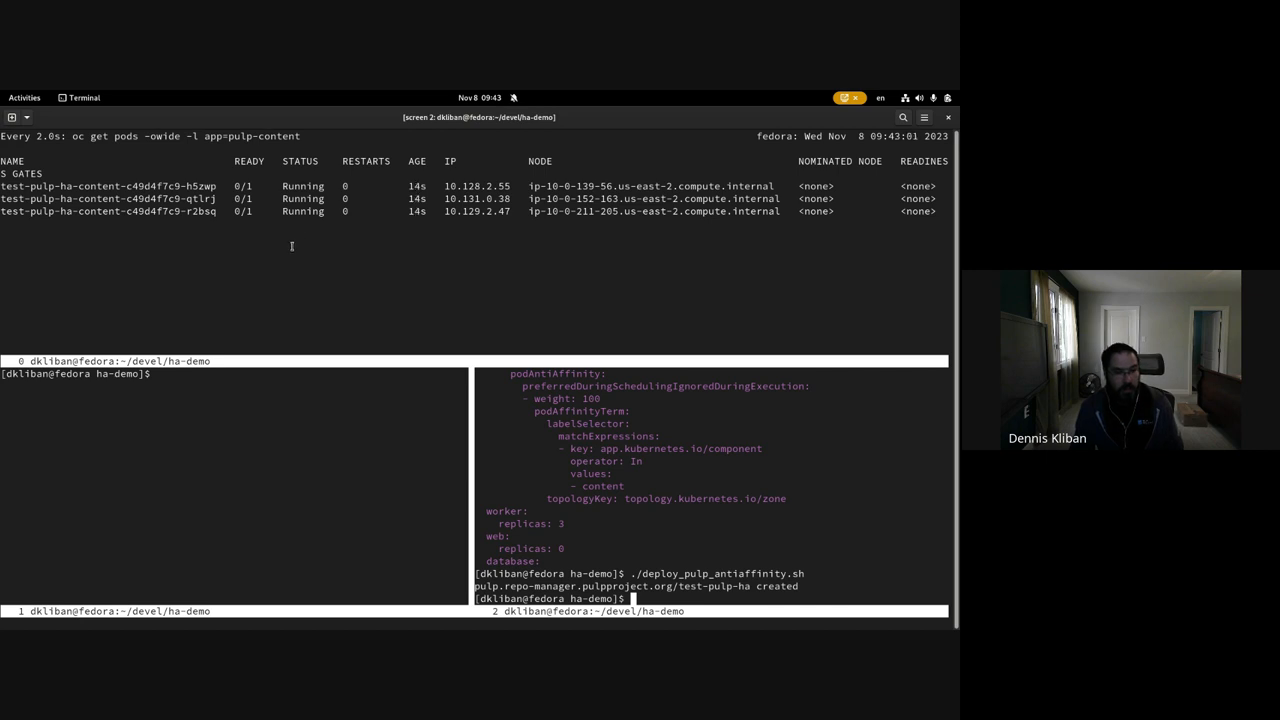
mouse_move(284, 250)
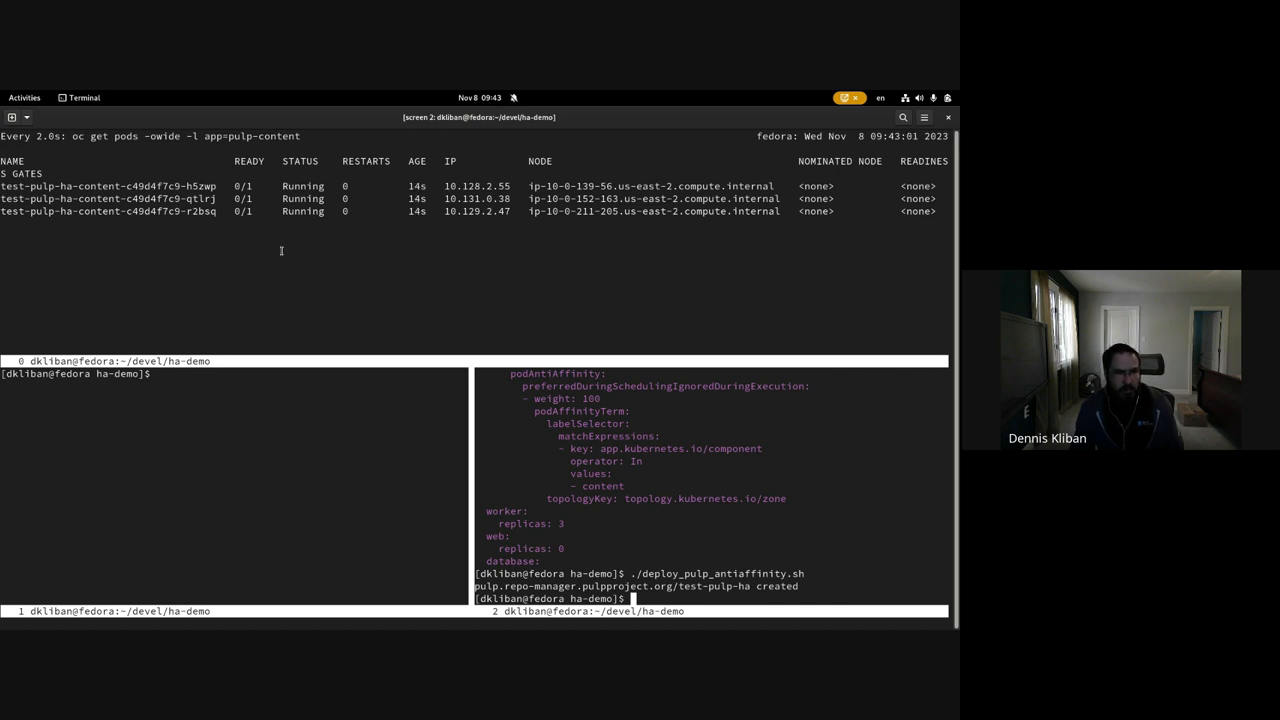
mouse_move(276, 252)
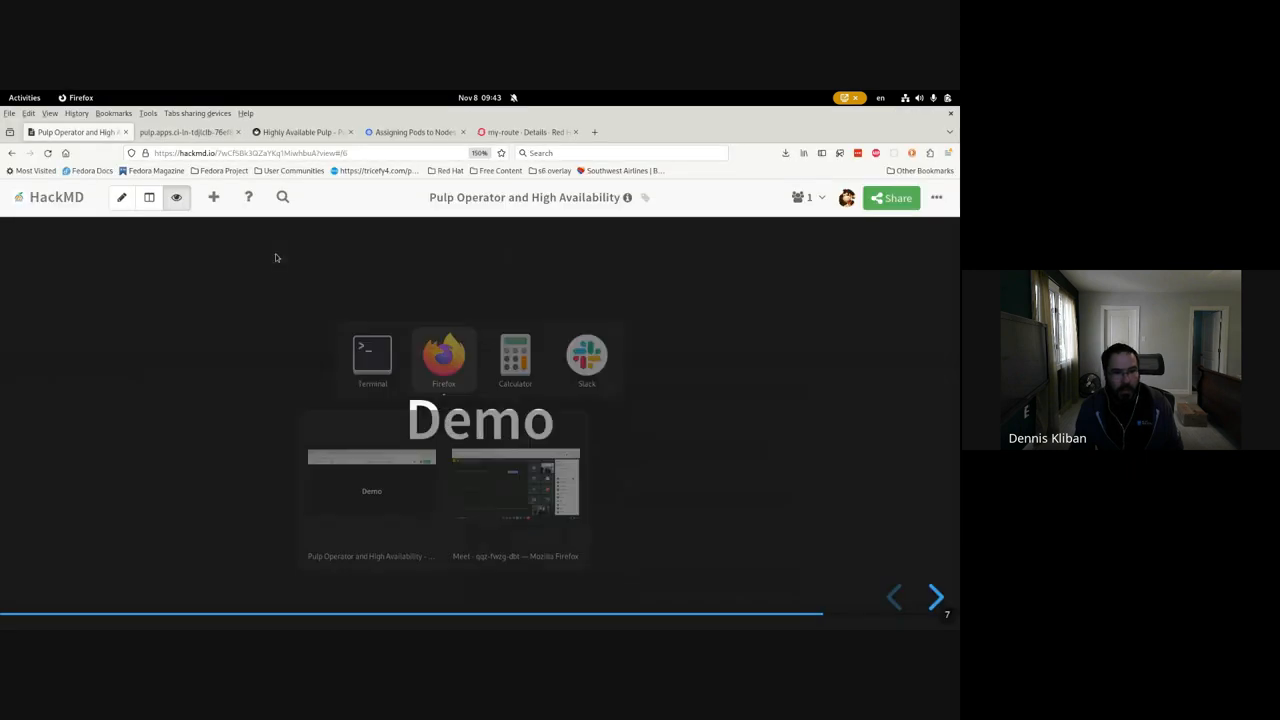
Step: Bring the Firefox slides window to the front before returning to the terminal
click(184, 132)
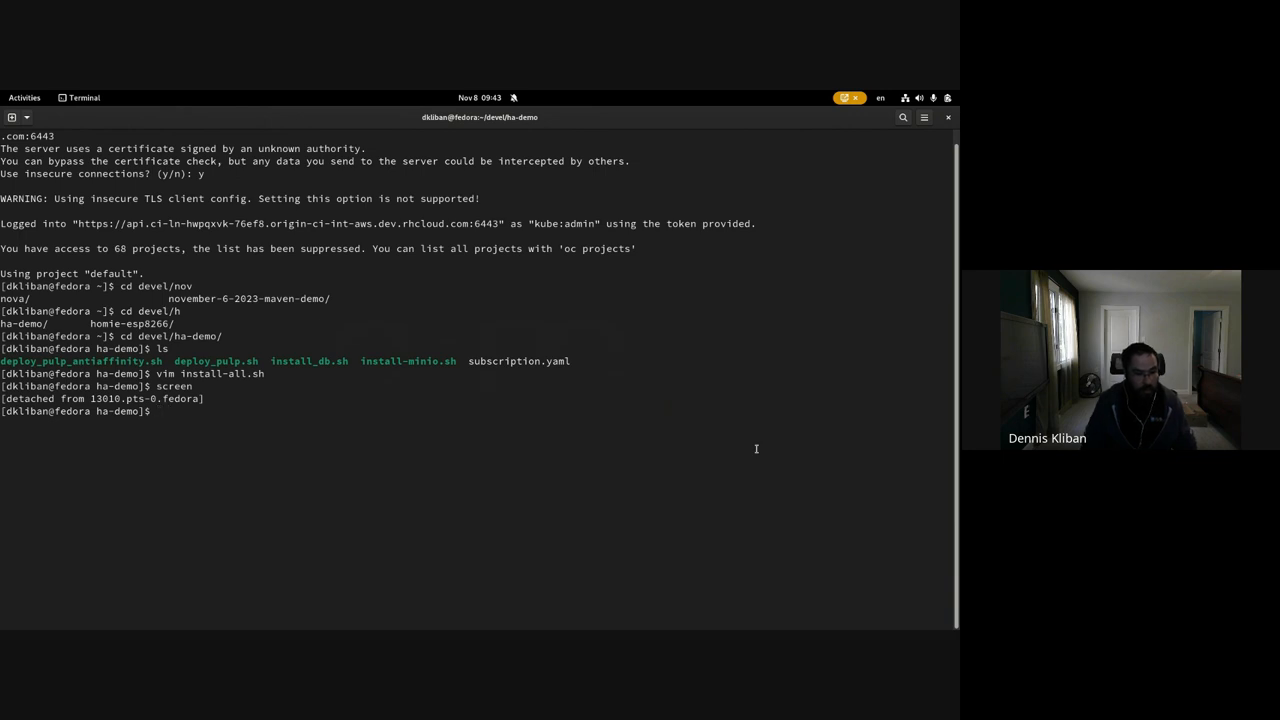
Step: Reattach the screen session watching the three test-pulp-ha-content pods
text(screen)
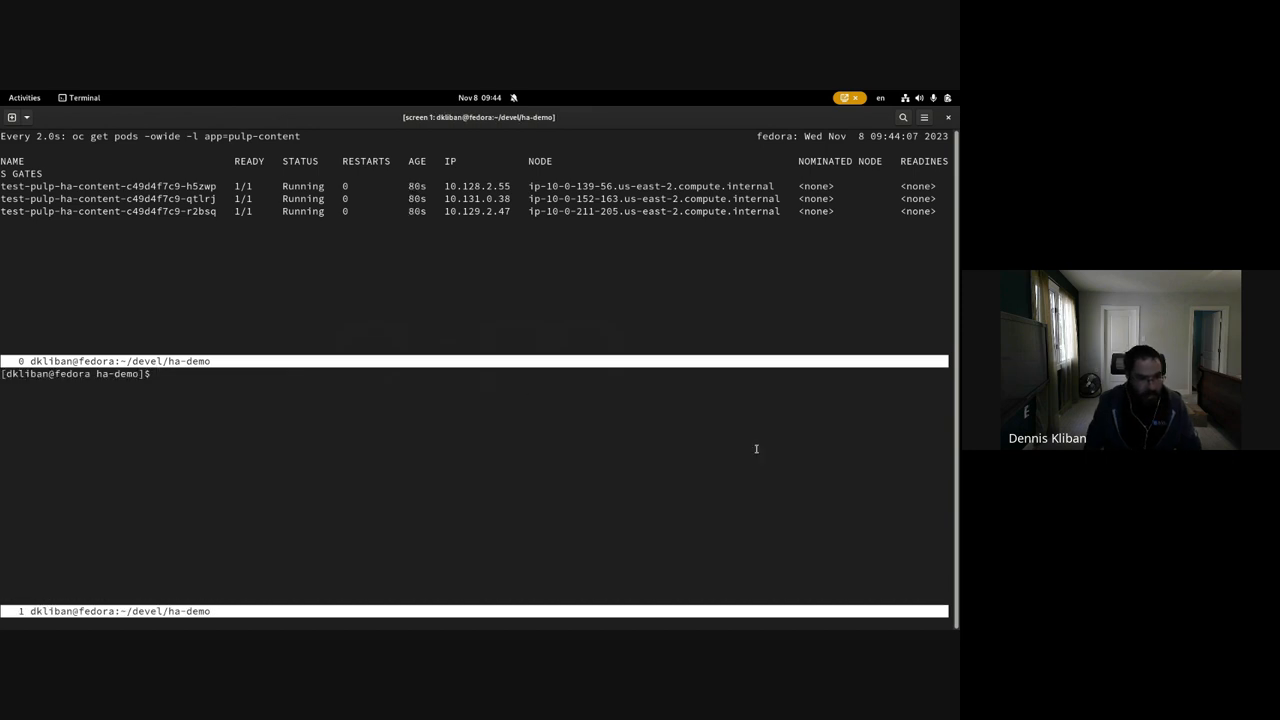
Step: Cordon node ip-10-0-152-163 and recall the oc adm drain command from history to drain it
text(oc adm uncordon ip-10-0-152-163.us-east-2.compute.internal)
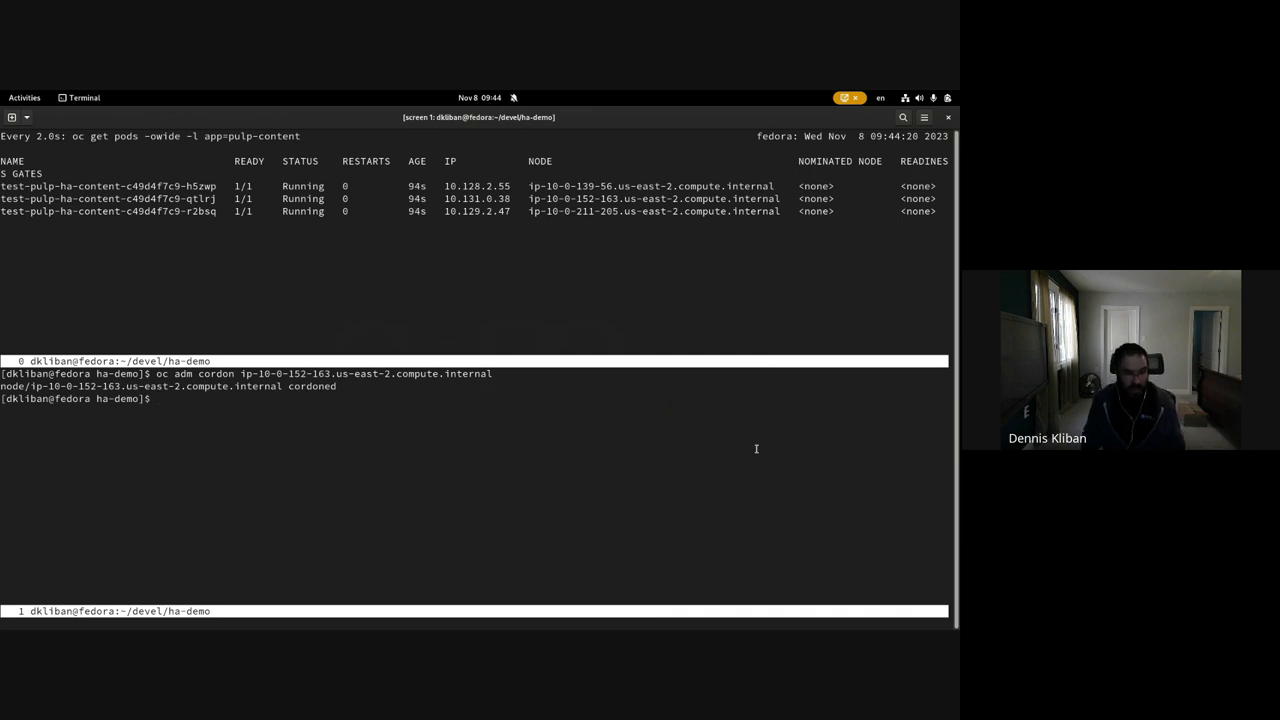
key(ctrl+r)
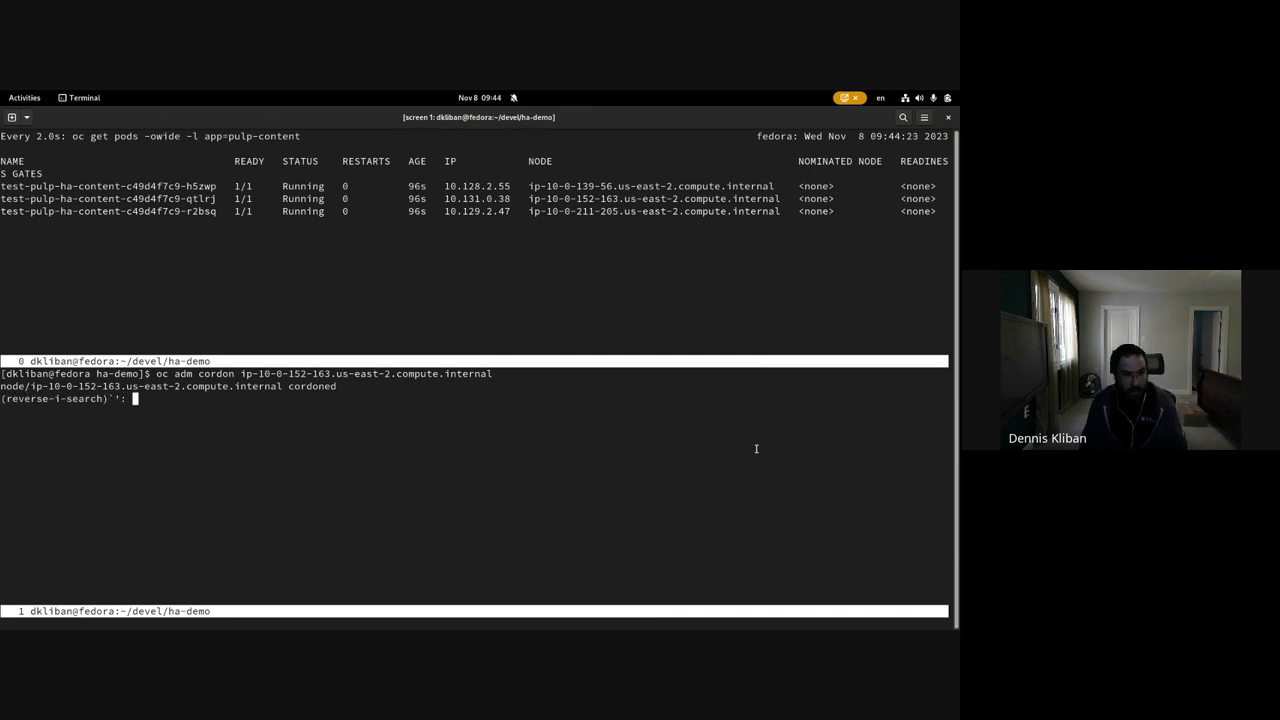
text(drai)
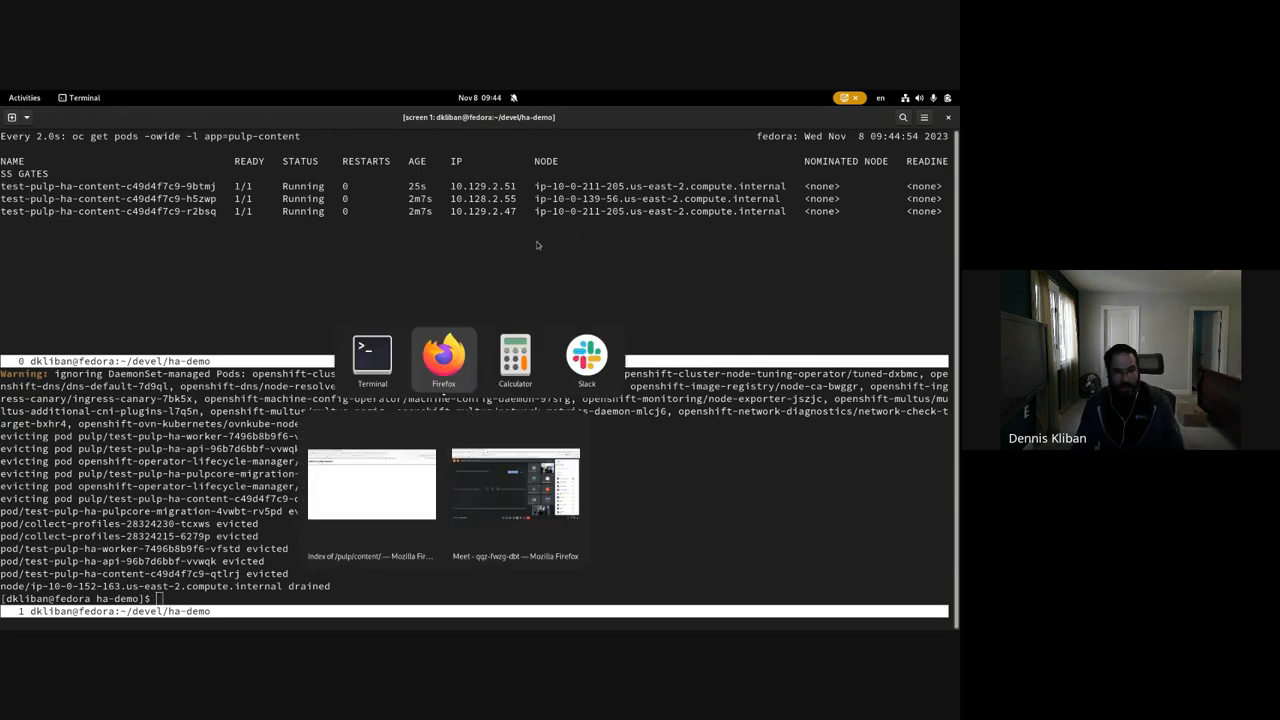
Step: Bring Firefox forward to the Documentation slide and switch to the Highly Available Pulp docs tab
click(444, 356)
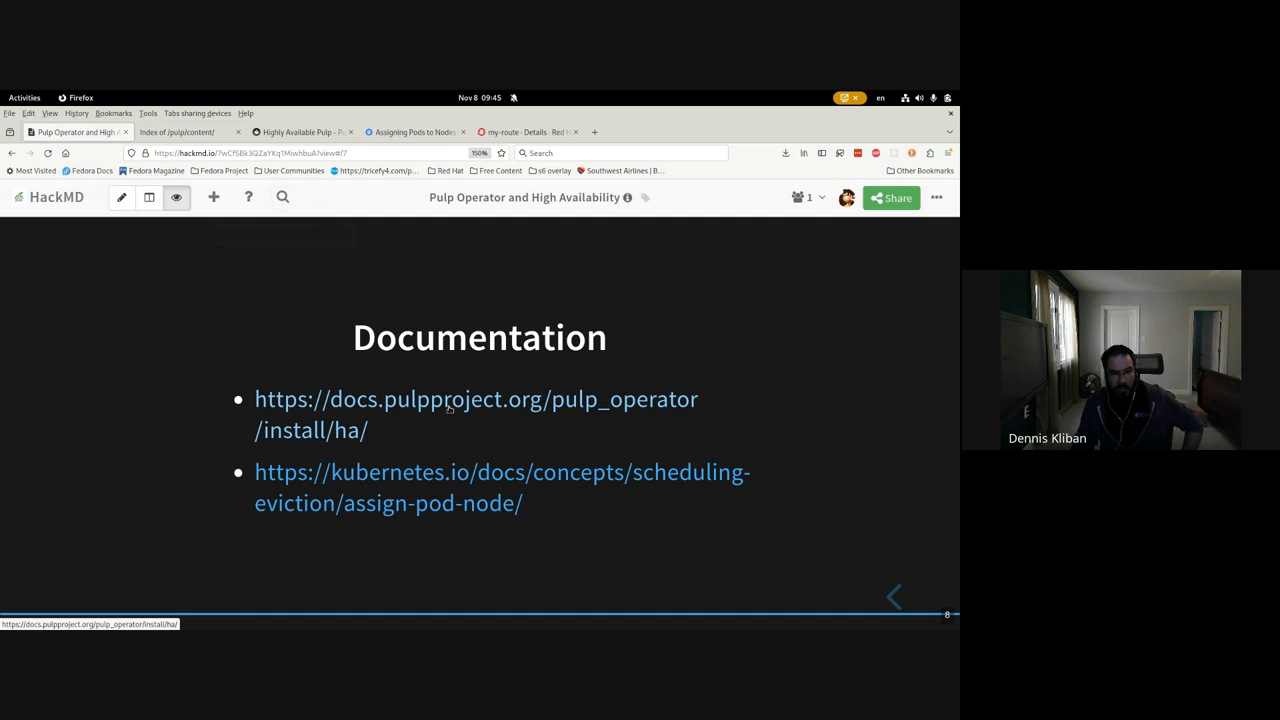
mouse_move(432, 414)
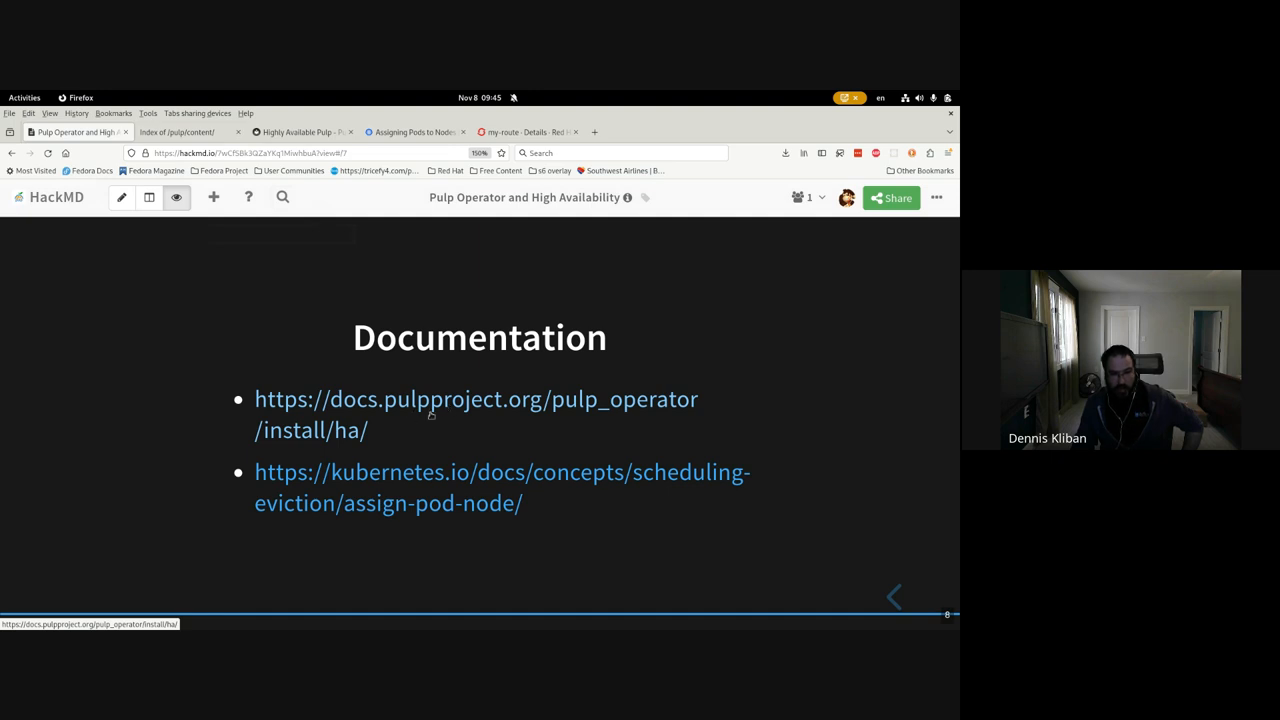
mouse_move(420, 456)
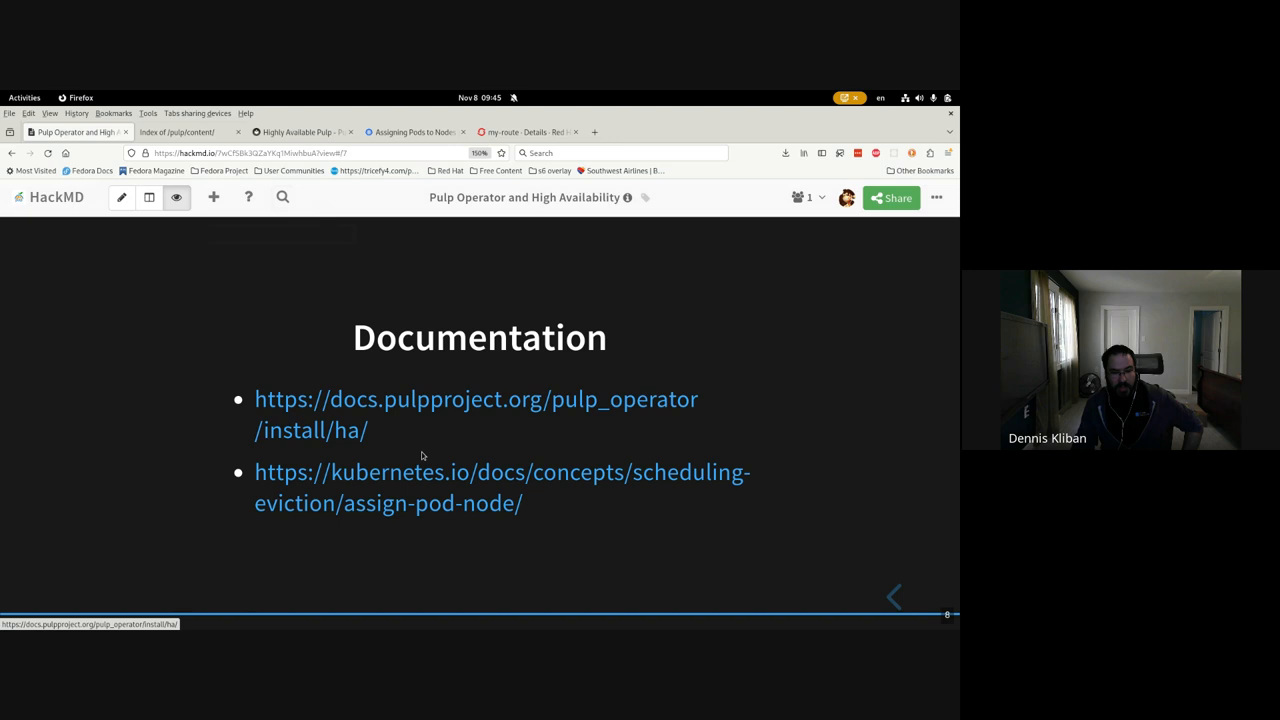
mouse_move(420, 490)
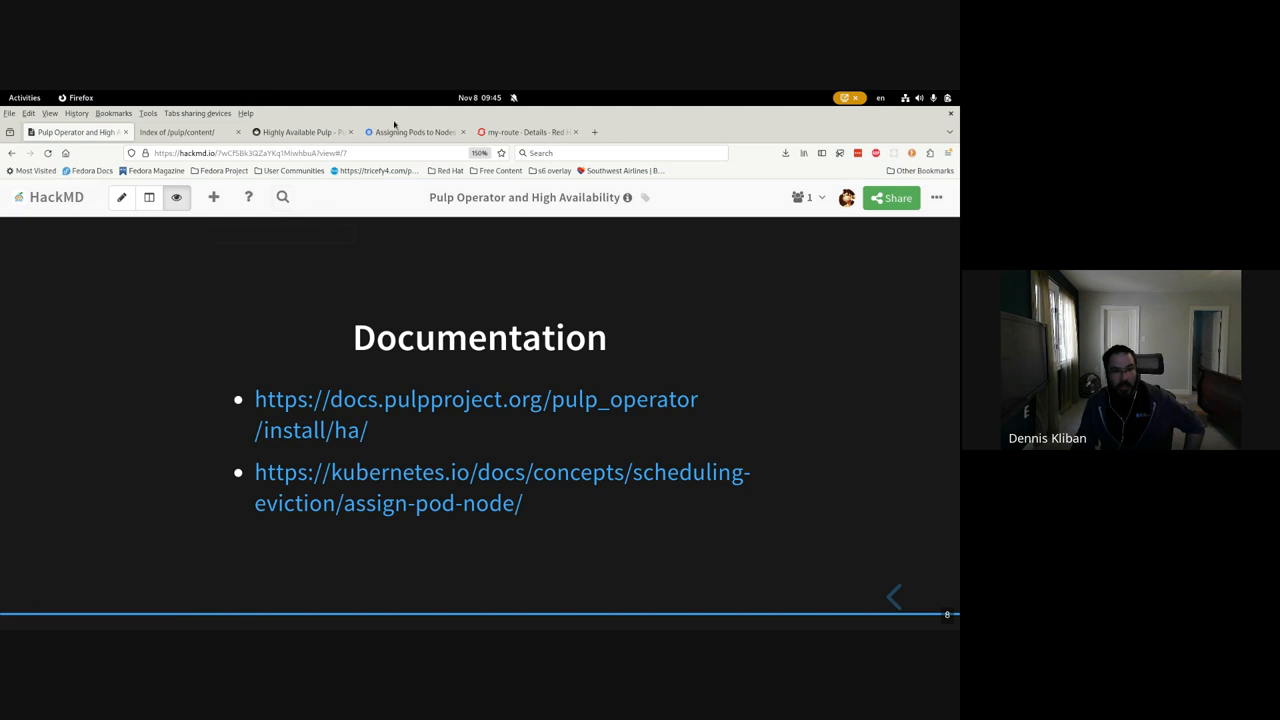
click(300, 132)
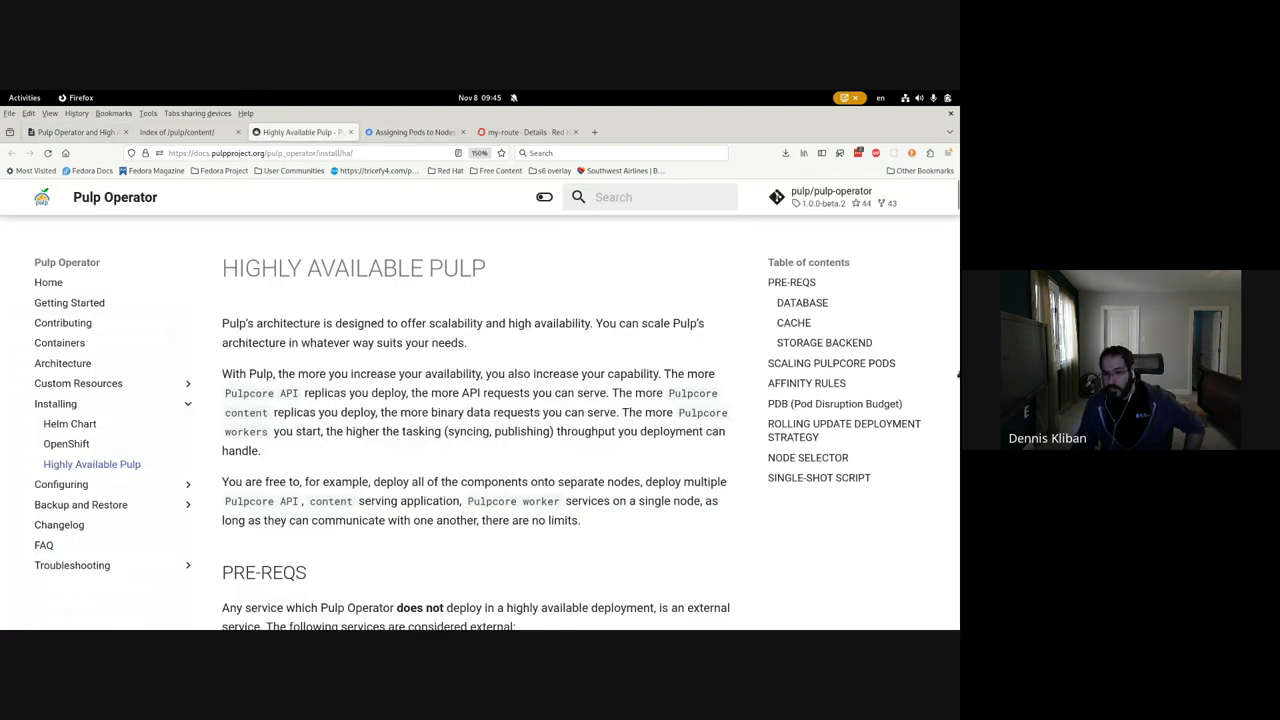
Step: Return to the HackMD 'Pulp Operator and High Availability' Documentation slide
click(76, 132)
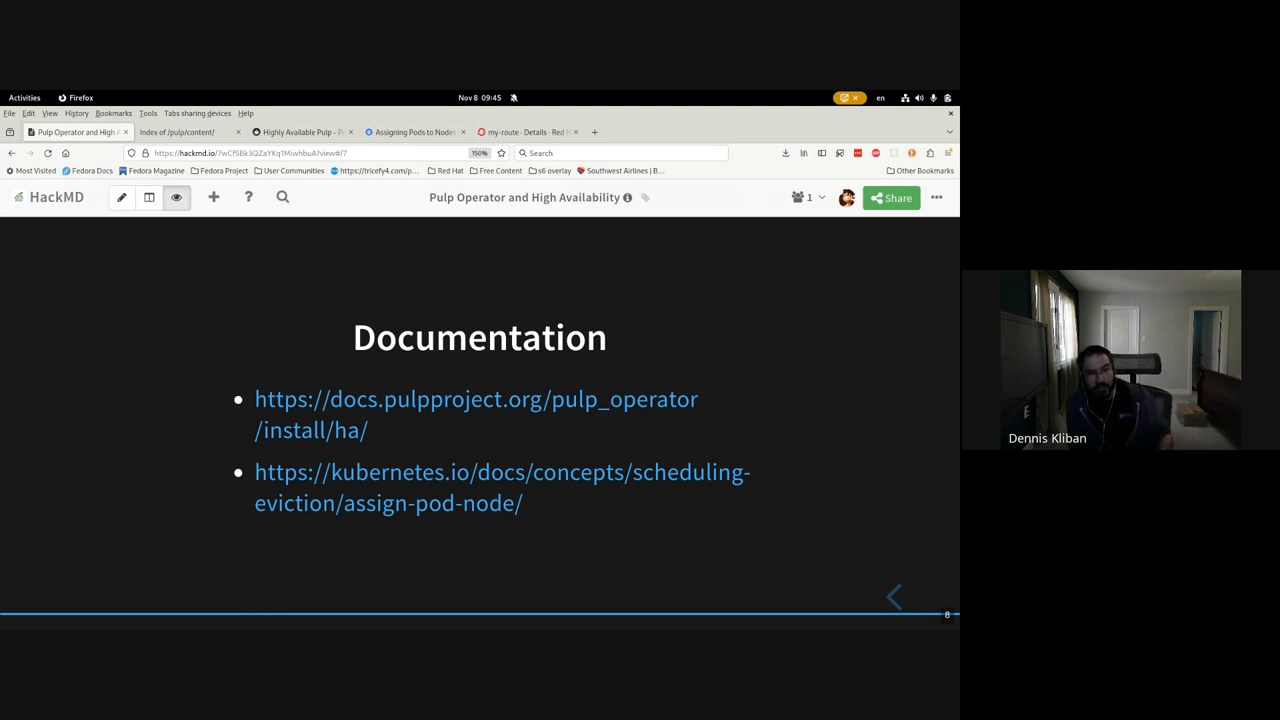
mouse_move(938, 258)
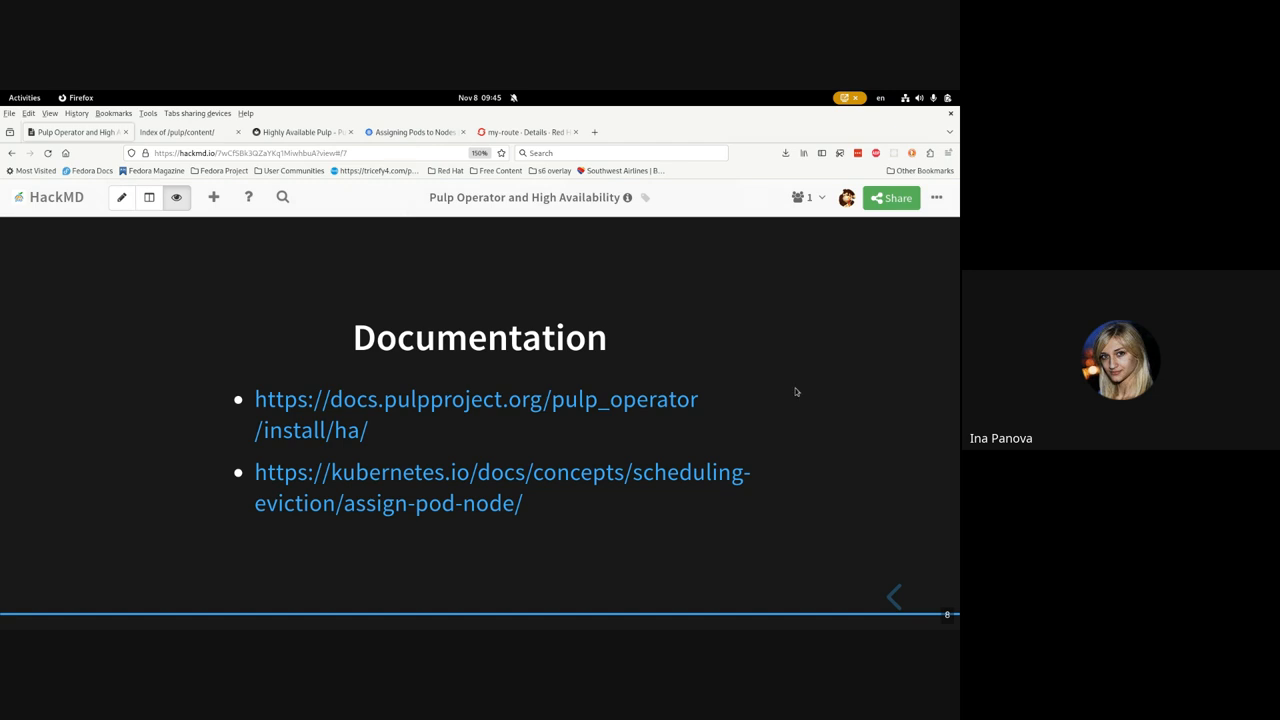
mouse_move(252, 264)
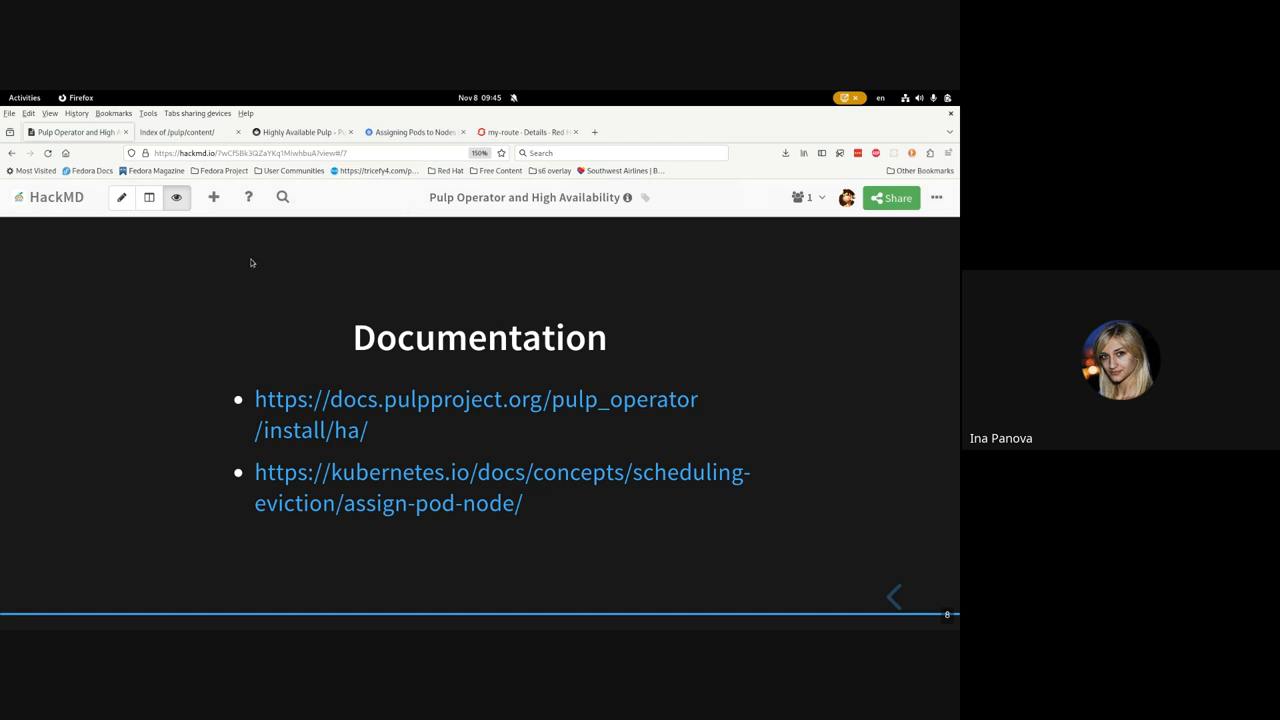